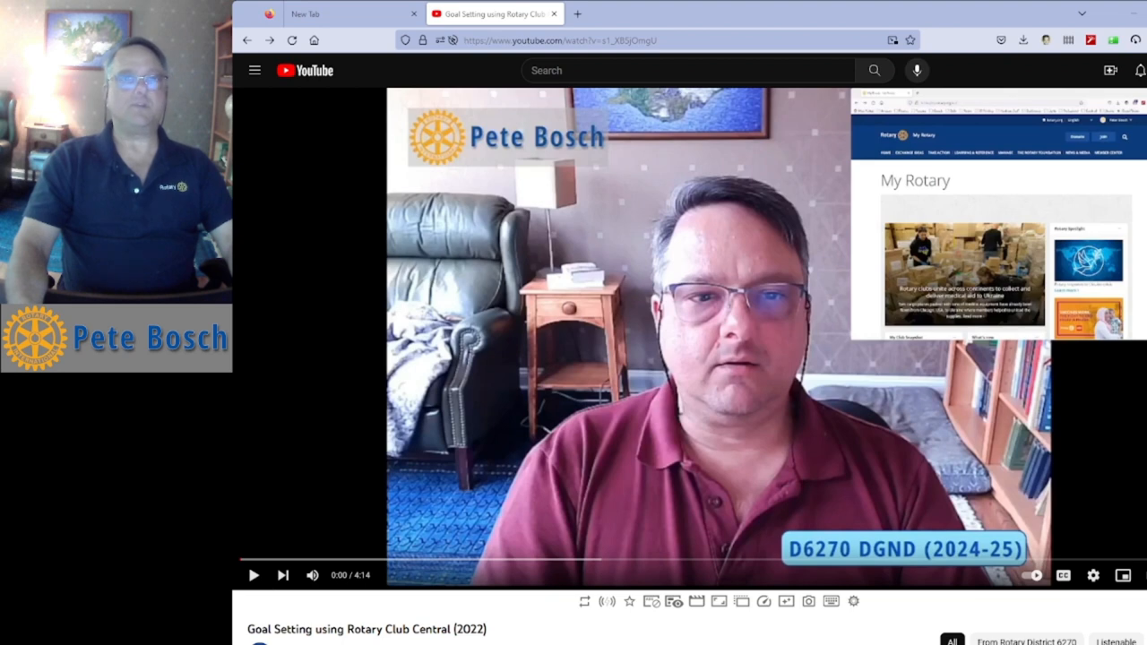
# Step: Leave the 'Goal Setting using Rotary Club Central' video for a blank new browser tab
pyautogui.click(349, 14)
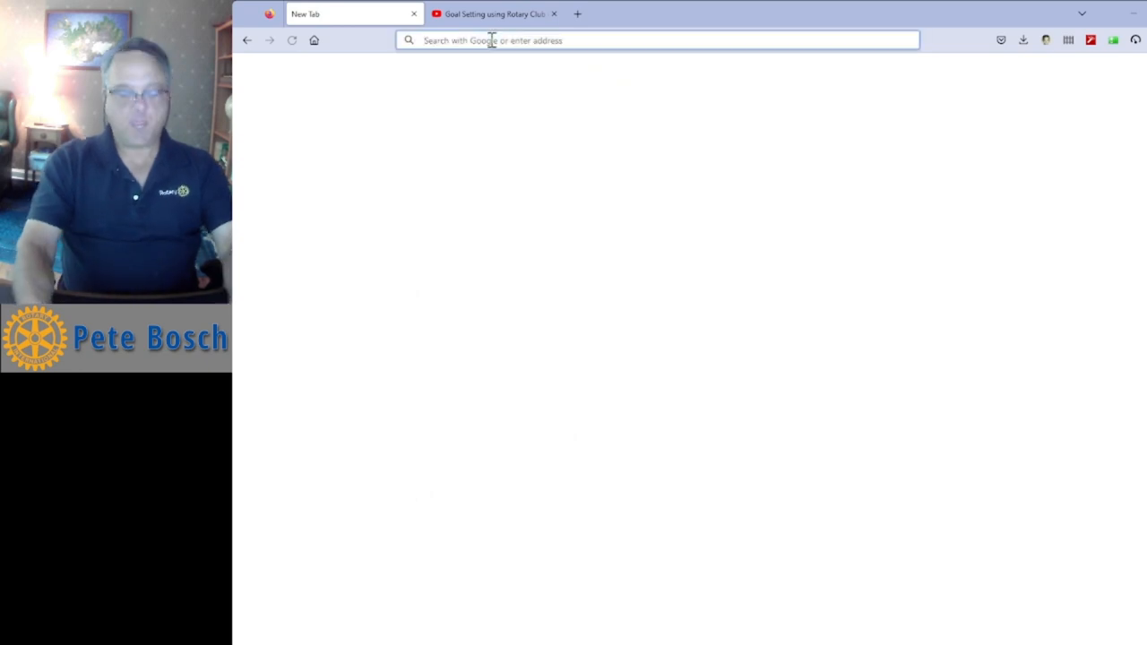
# Step: Load the my.rotary.org welcome page by entering 'my' in the address bar
pyautogui.write('my.rotary.org')
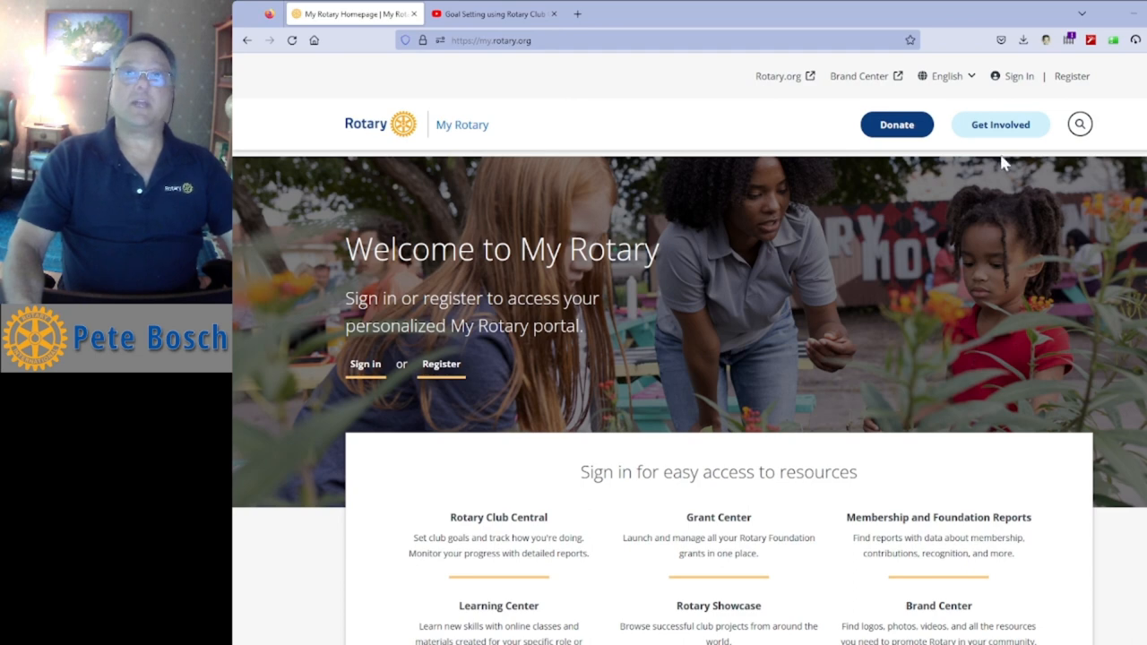
pyautogui.moveTo(1015, 90)
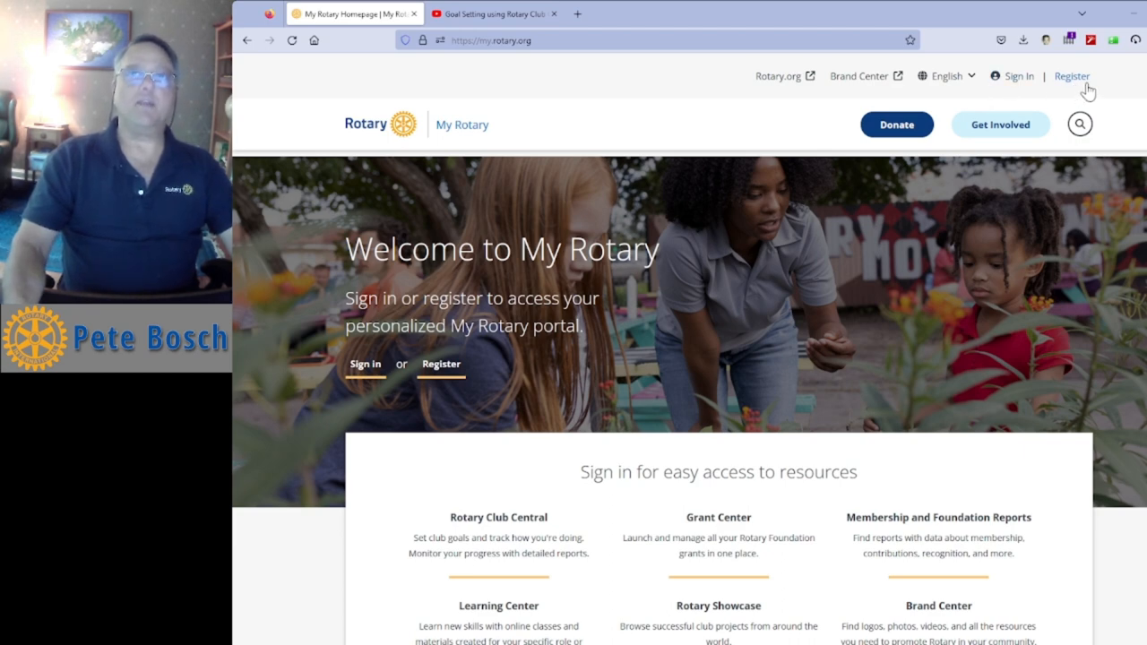
pyautogui.moveTo(1066, 86)
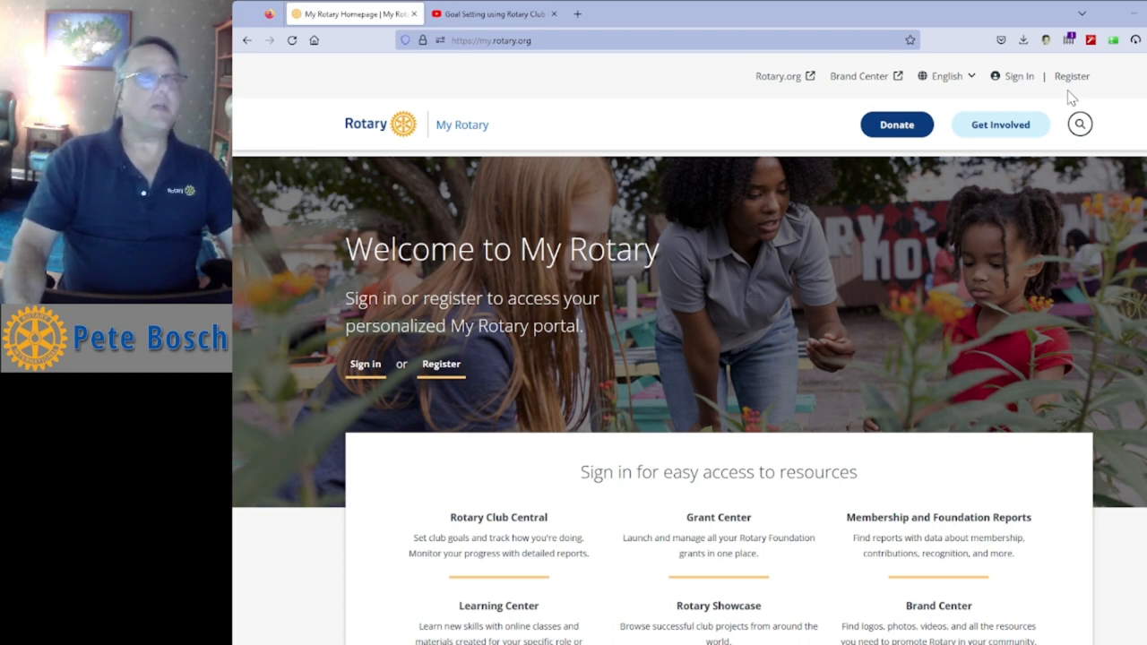
pyautogui.moveTo(1072, 76)
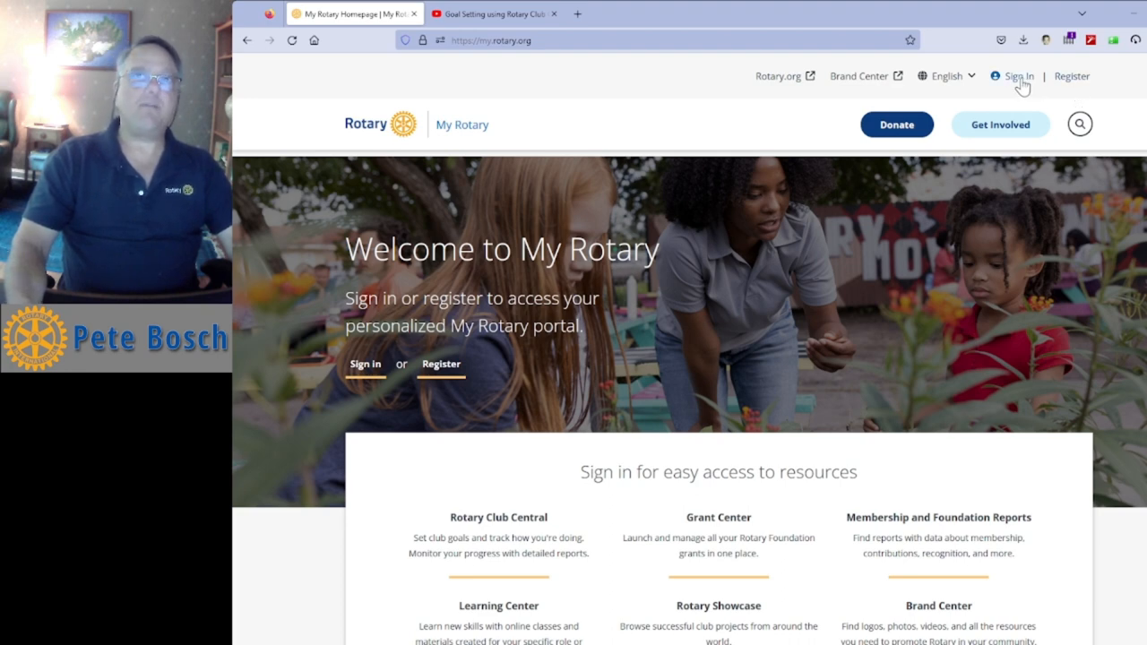
# Step: Sign in to My Rotary with the saved email and password, reaching the Waukesha member homepage
pyautogui.click(1013, 76)
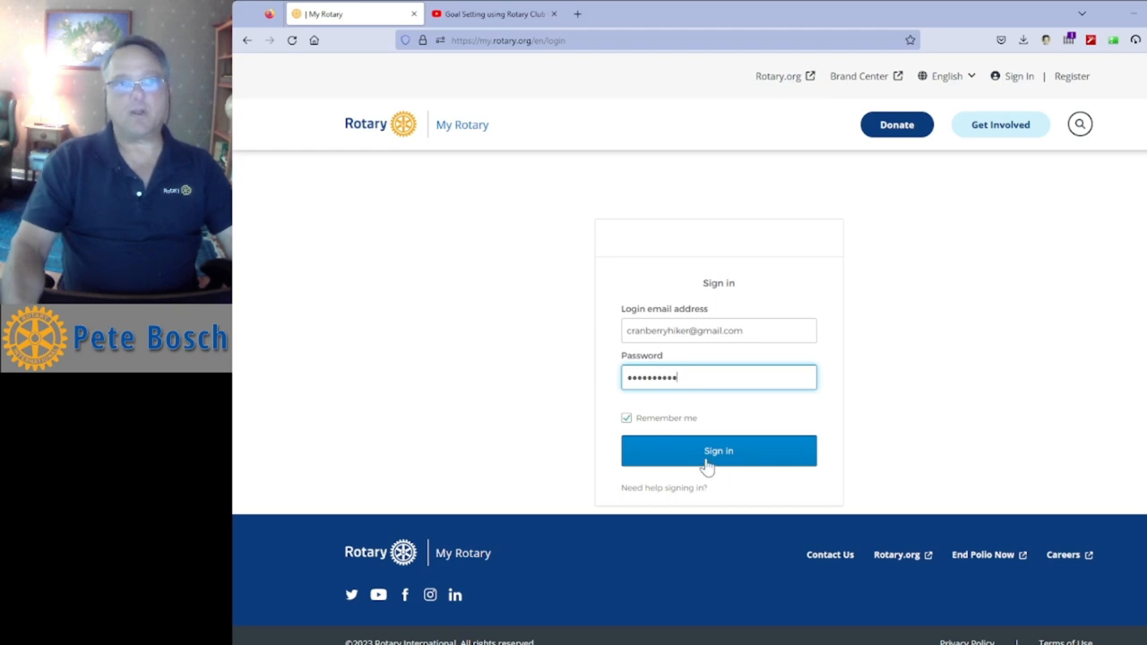
pyautogui.click(717, 449)
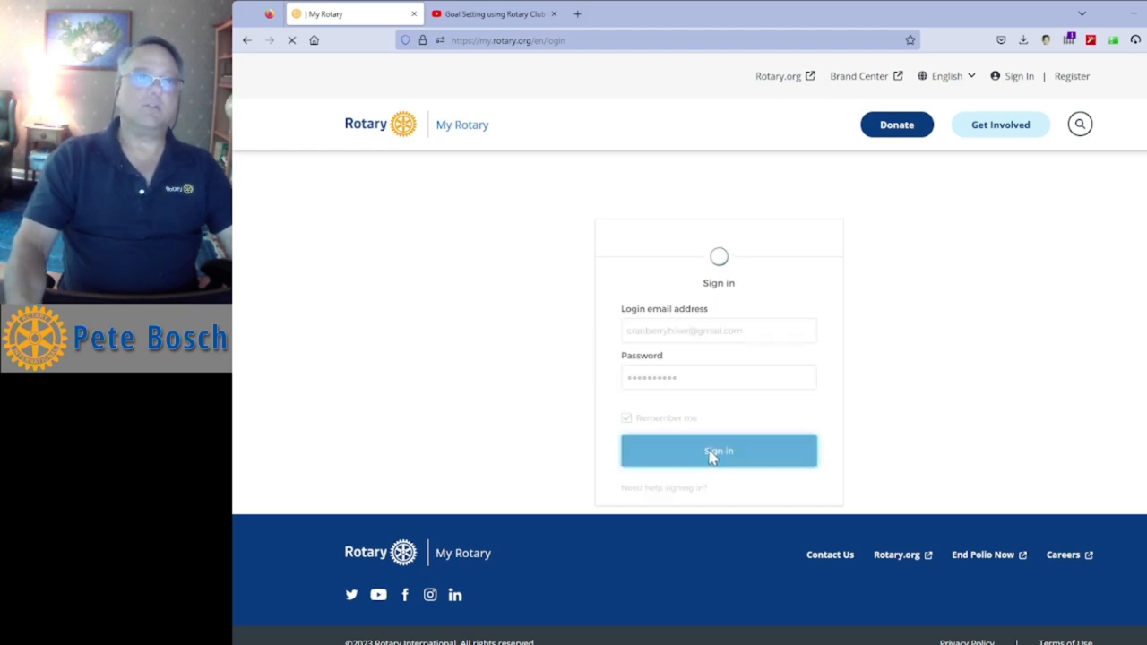
pyautogui.click(717, 449)
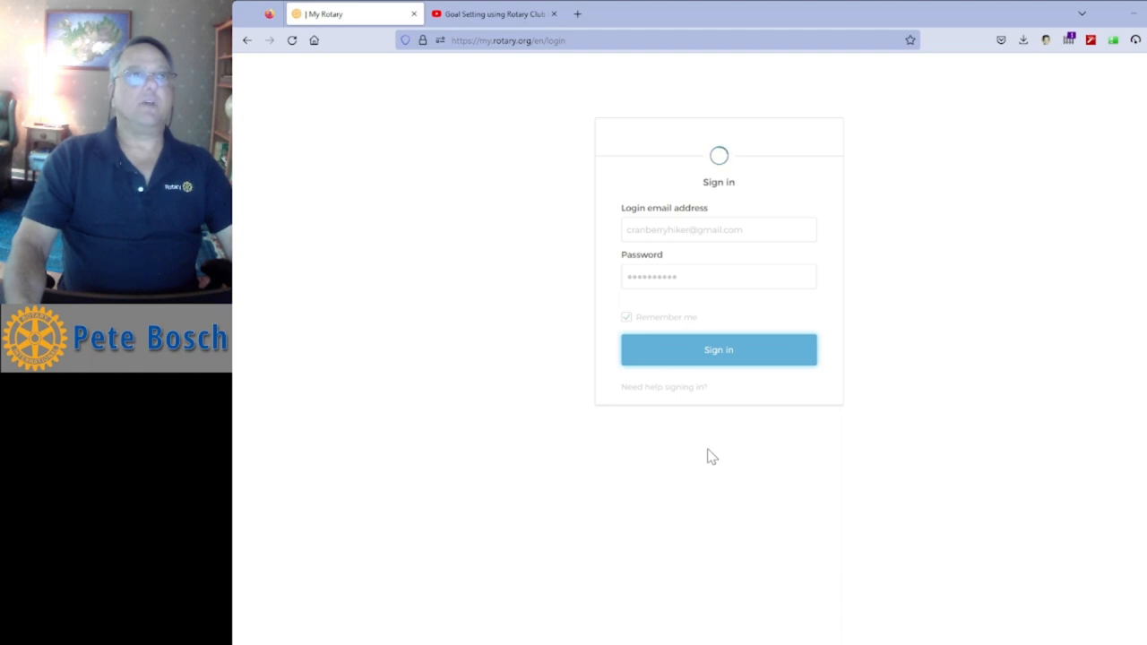
pyautogui.click(717, 350)
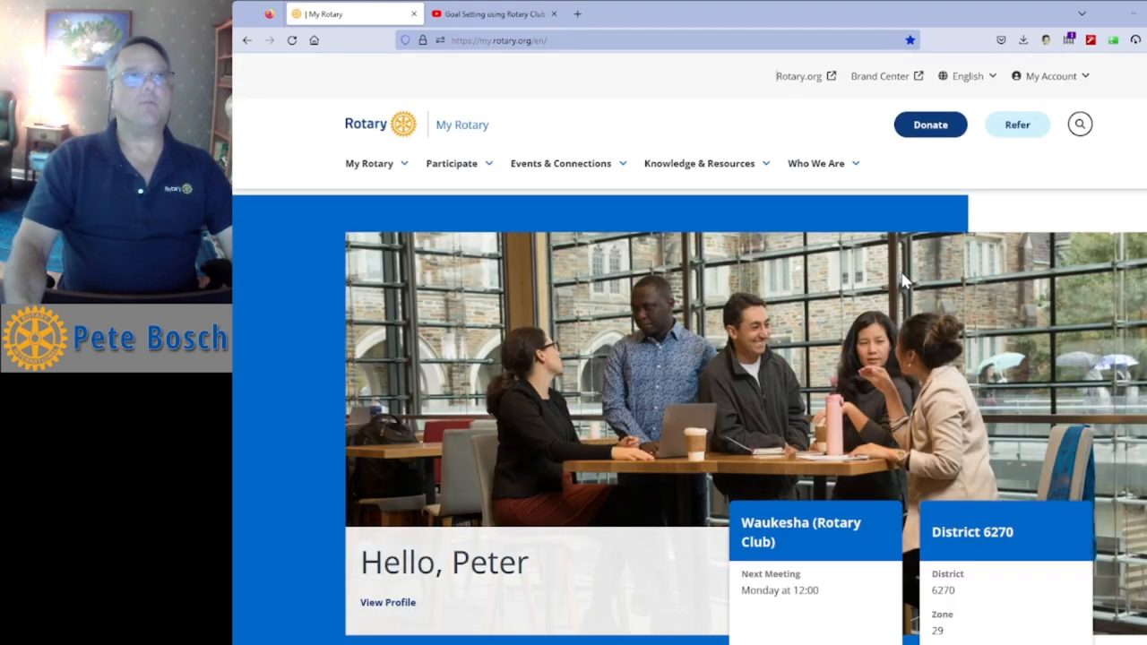
pyautogui.scroll(-3)
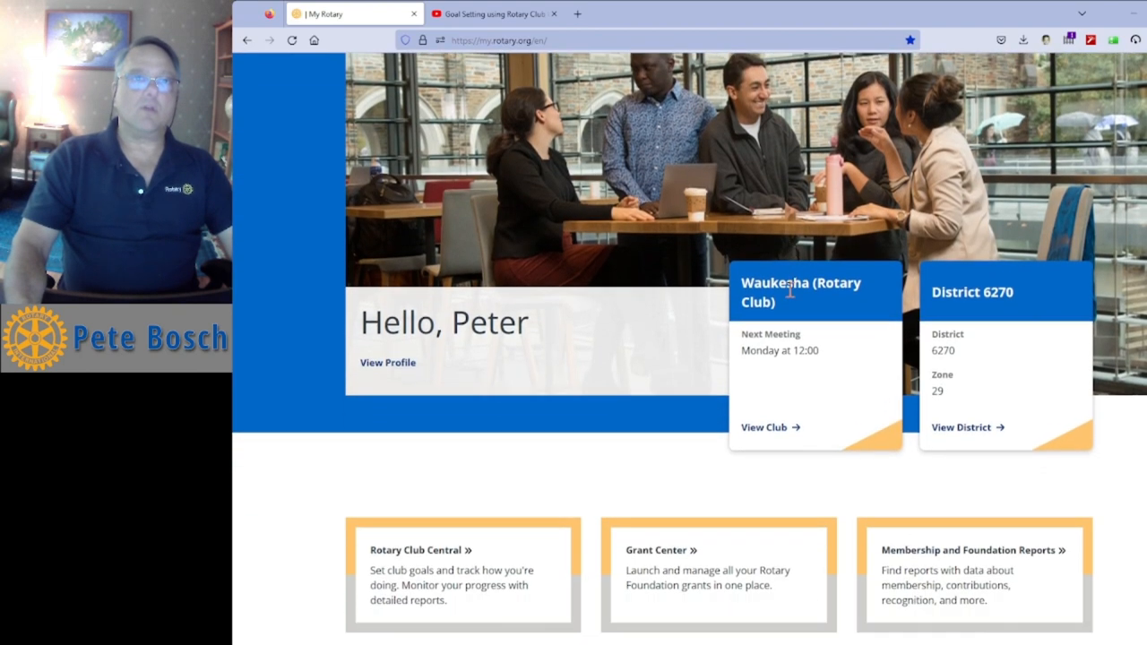
pyautogui.scroll(-3)
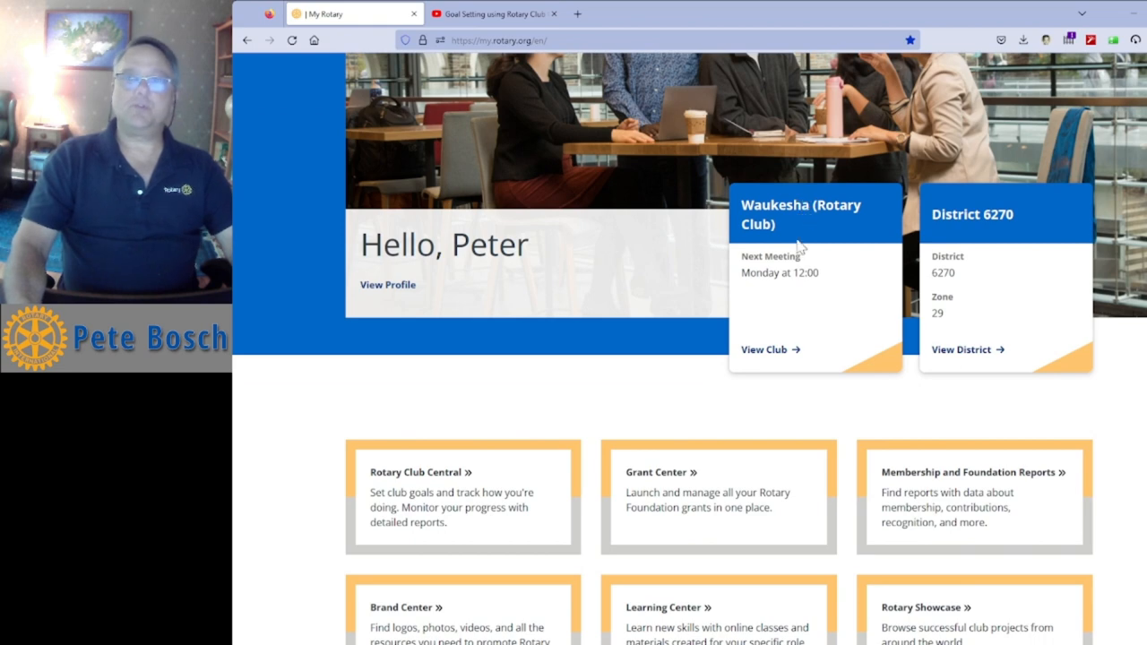
pyautogui.moveTo(796, 161)
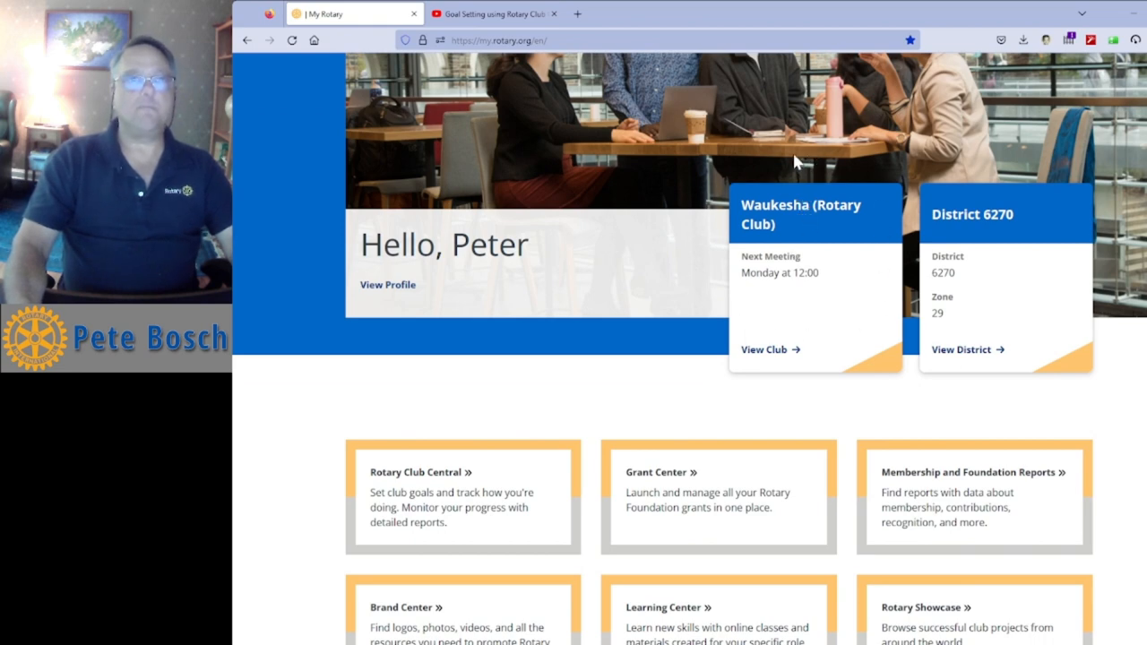
pyautogui.moveTo(932, 152)
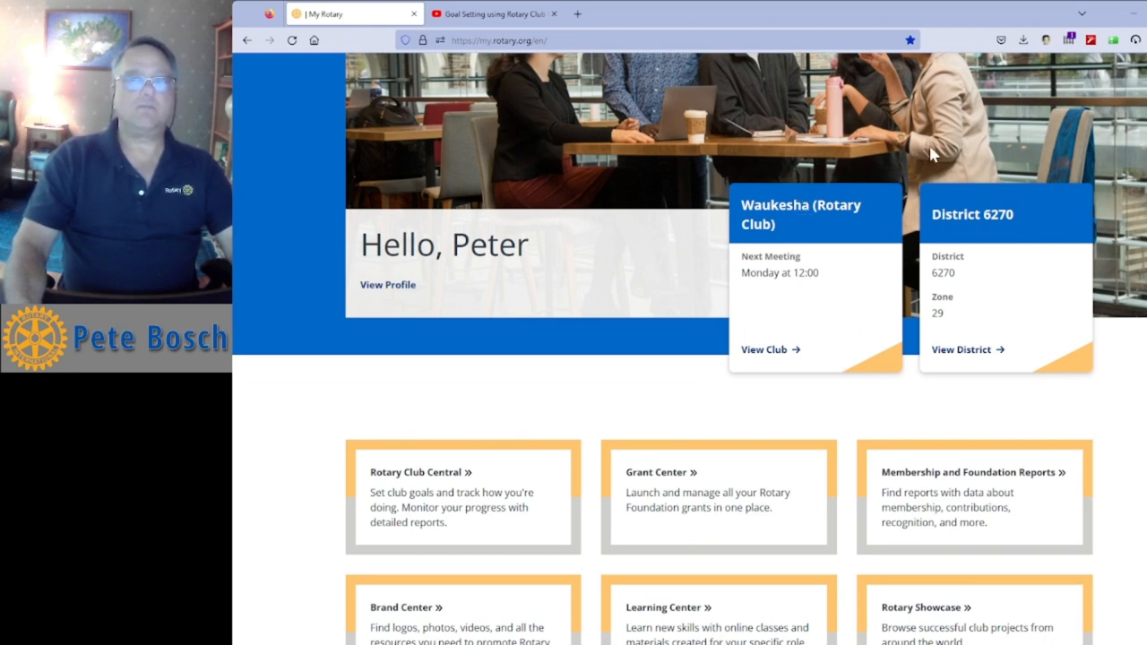
pyautogui.moveTo(1084, 312)
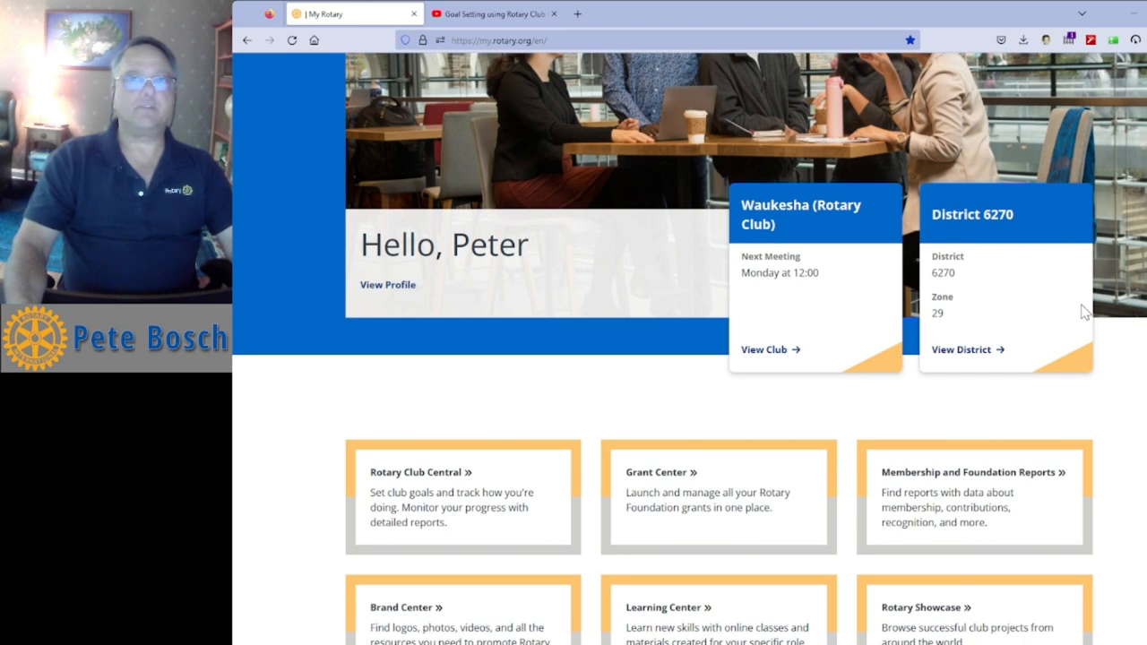
pyautogui.moveTo(827, 160)
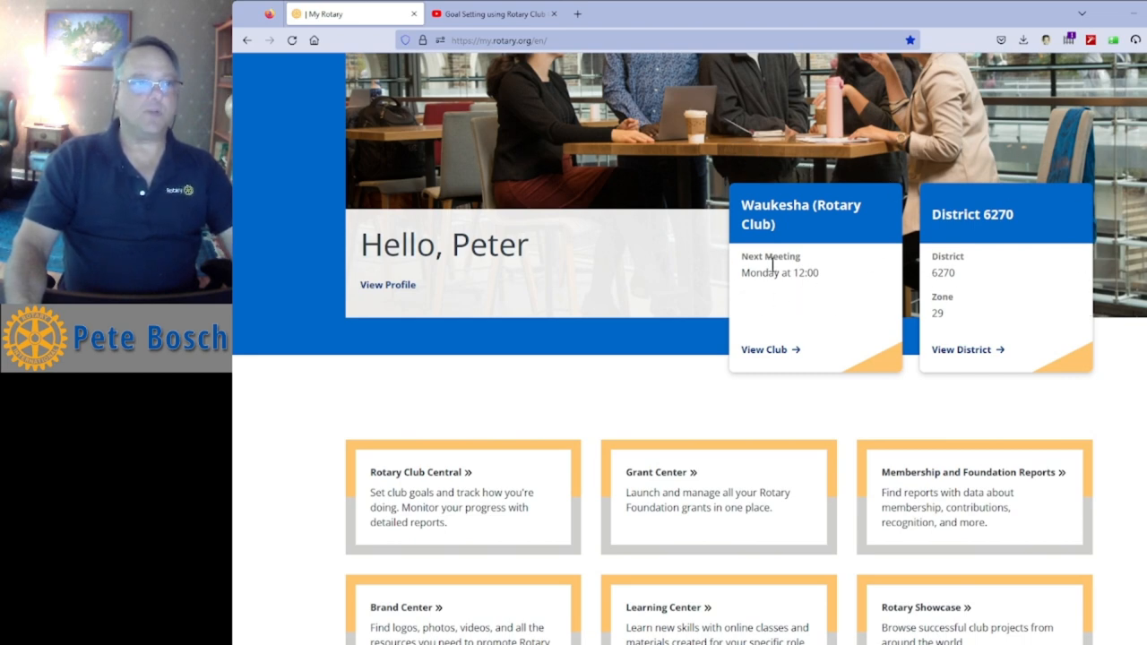
pyautogui.moveTo(790, 303)
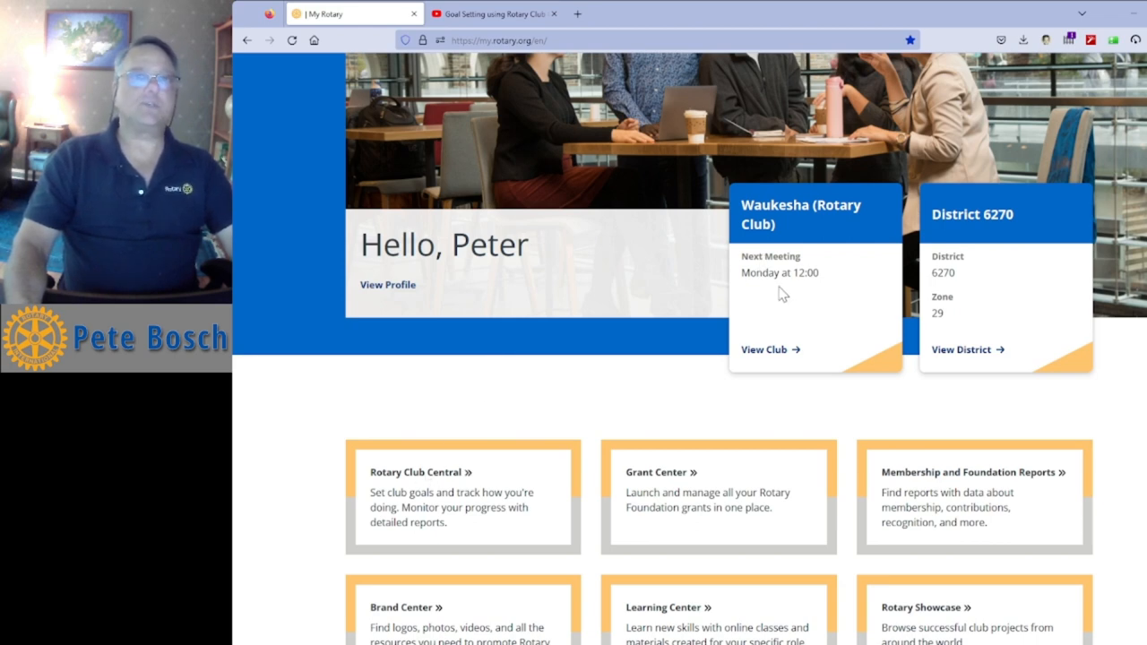
pyautogui.moveTo(792, 308)
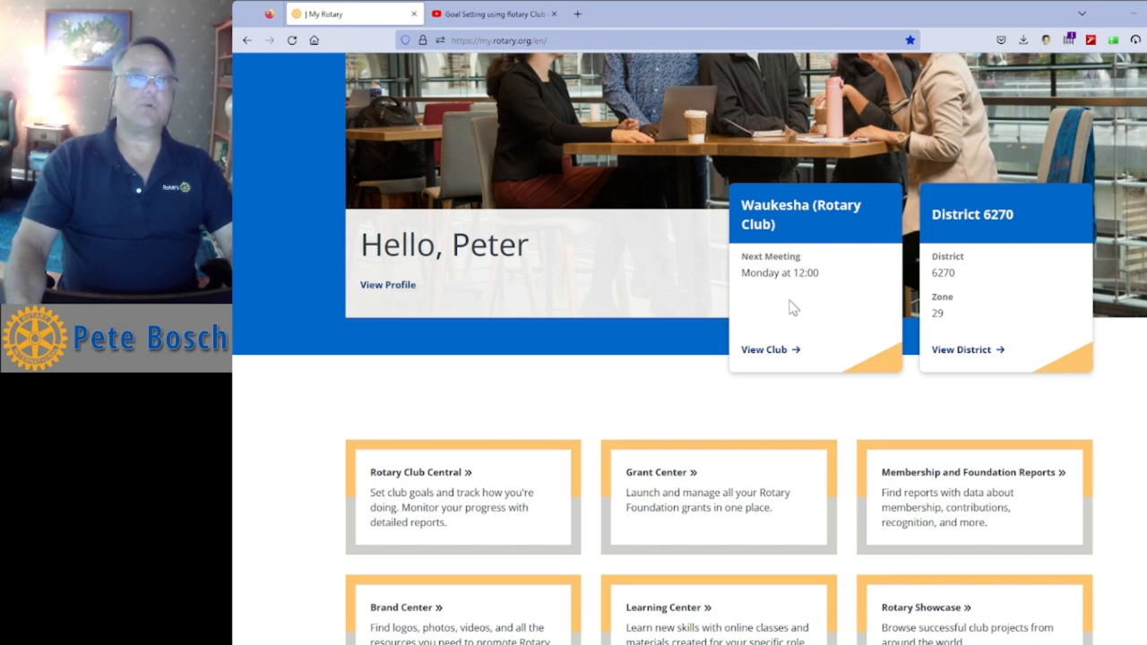
pyautogui.moveTo(781, 305)
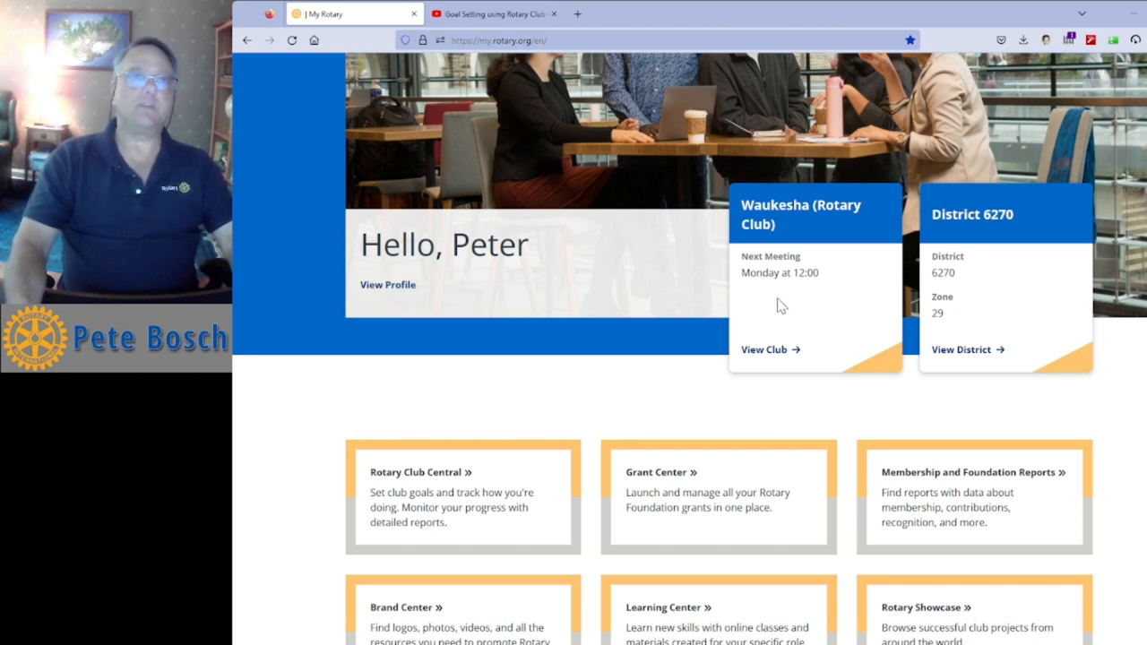
pyautogui.moveTo(772, 312)
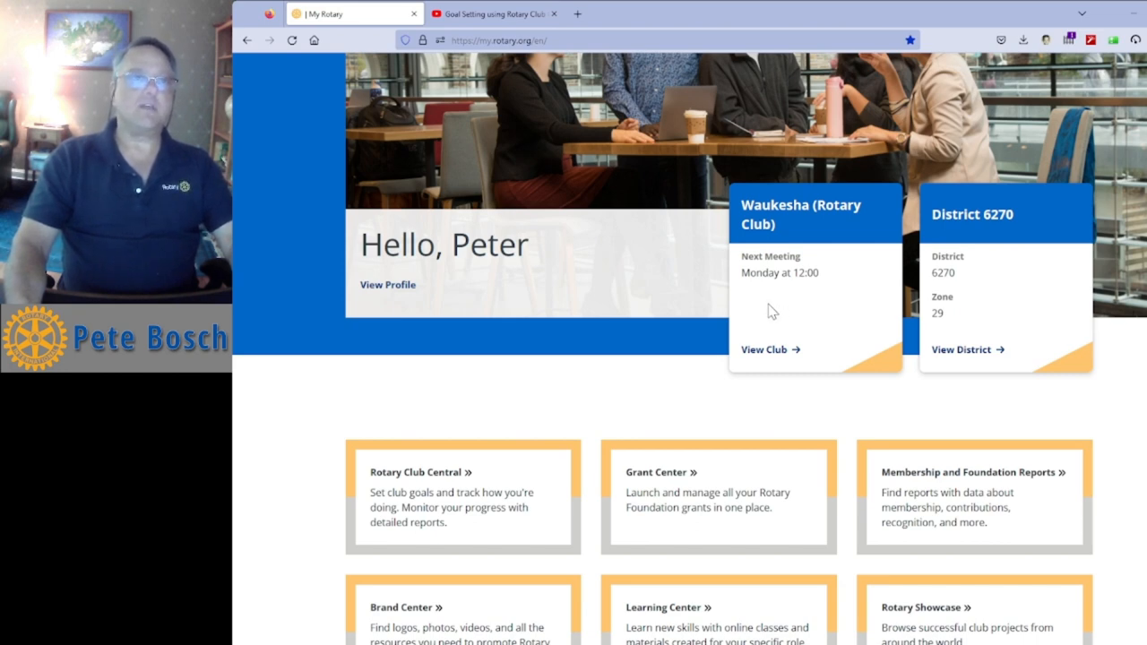
pyautogui.moveTo(746, 319)
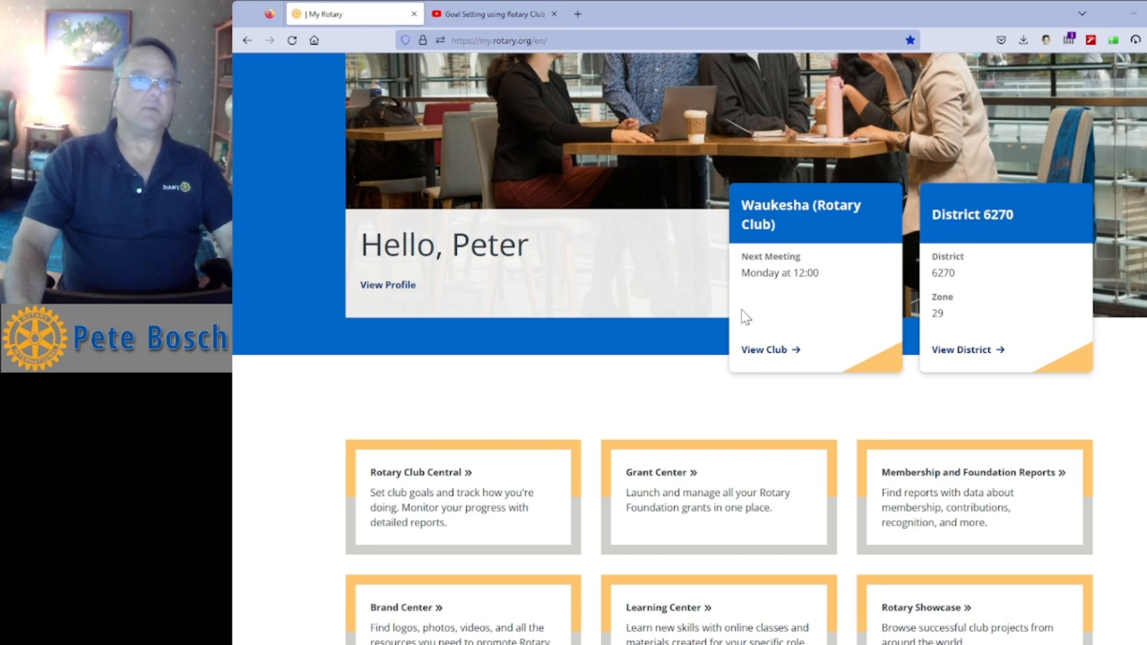
pyautogui.moveTo(760, 301)
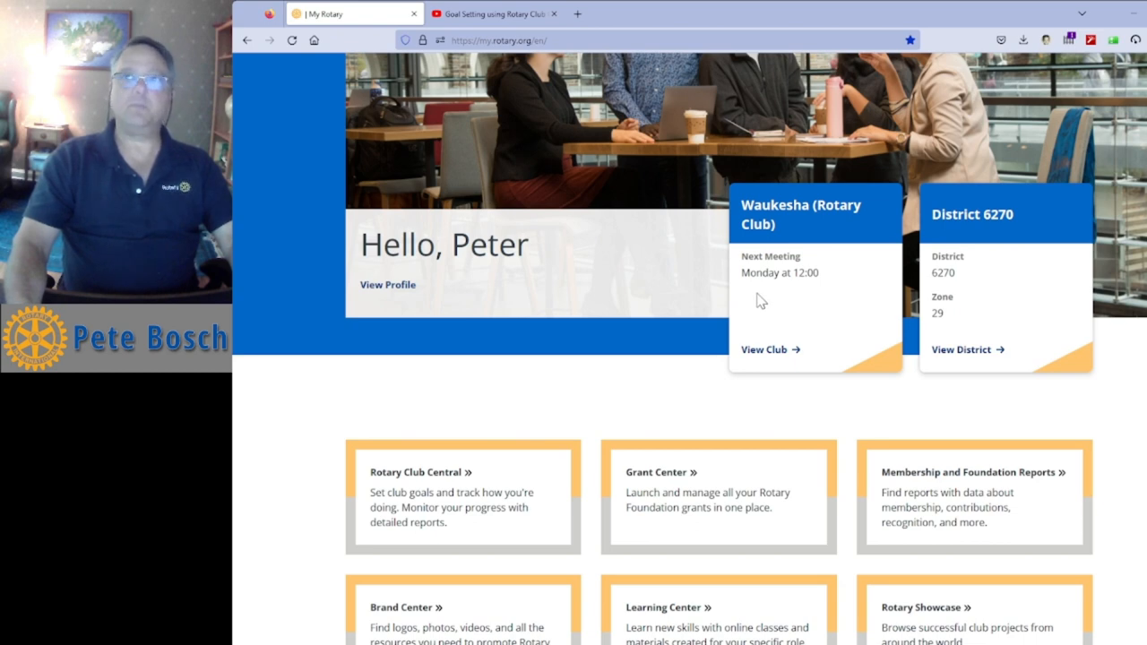
pyautogui.moveTo(419, 468)
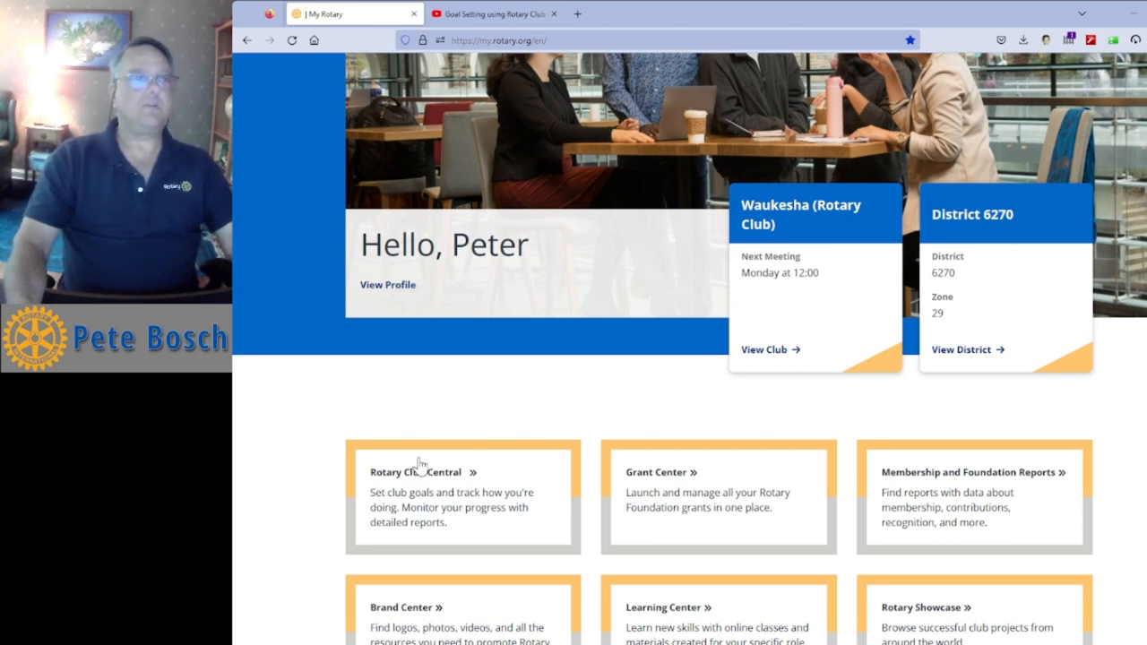
# Step: Launch Rotary Club Central and look through the Waukesha Dashboard's membership, gender and project charts
pyautogui.scroll(-3)
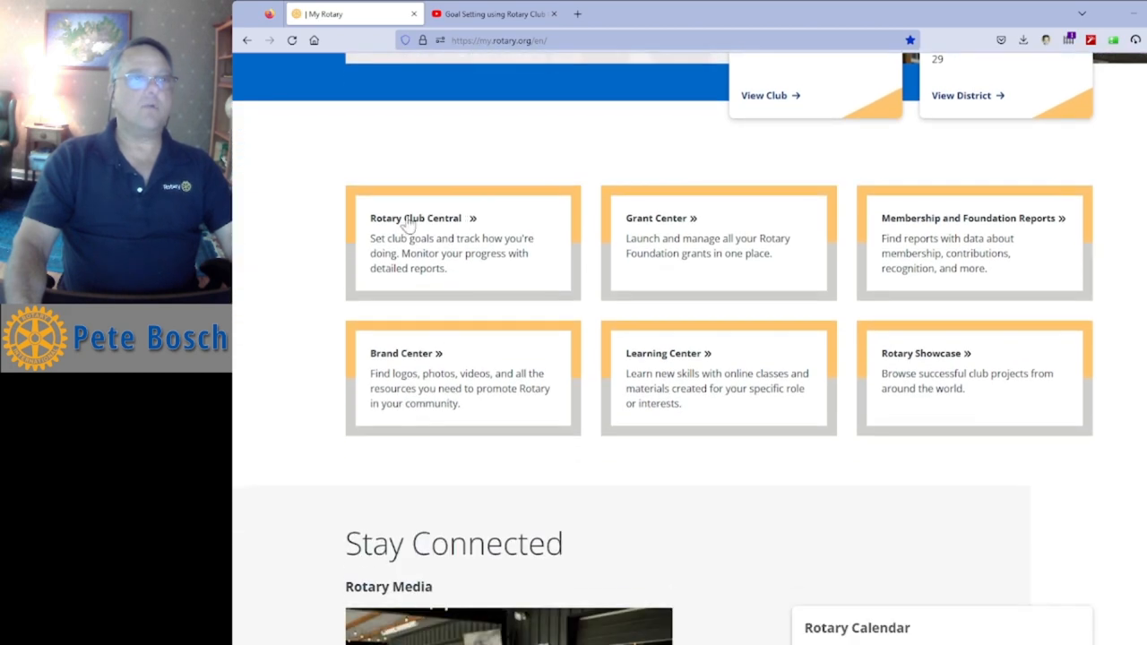
pyautogui.click(416, 219)
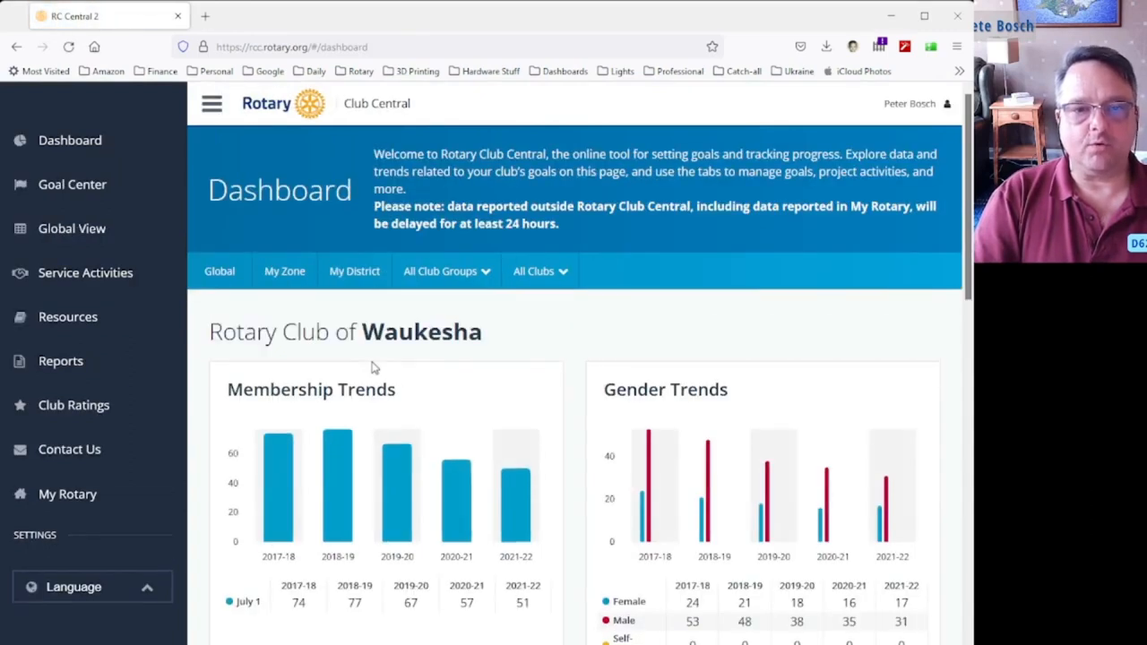
pyautogui.scroll(-3)
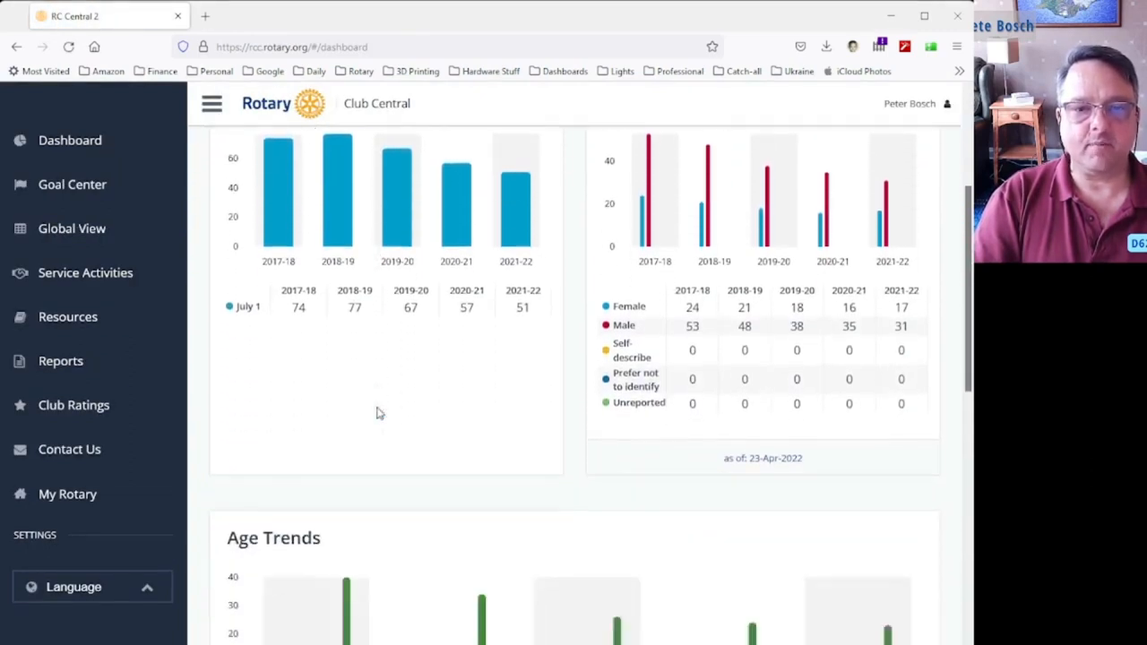
pyautogui.scroll(-3)
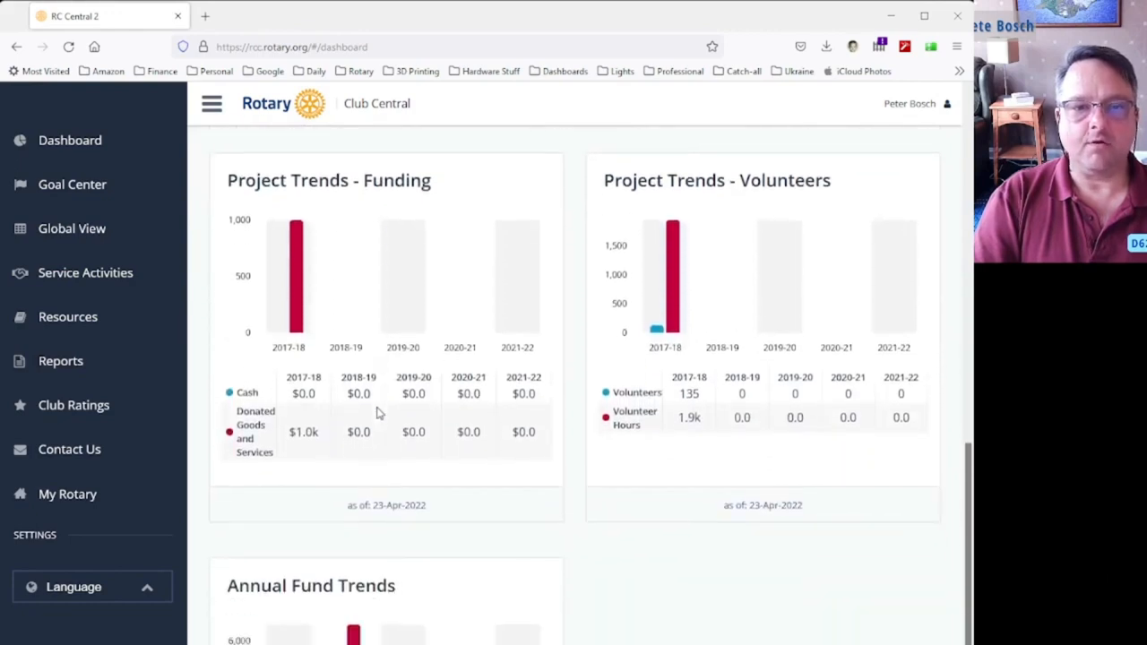
pyautogui.scroll(-3)
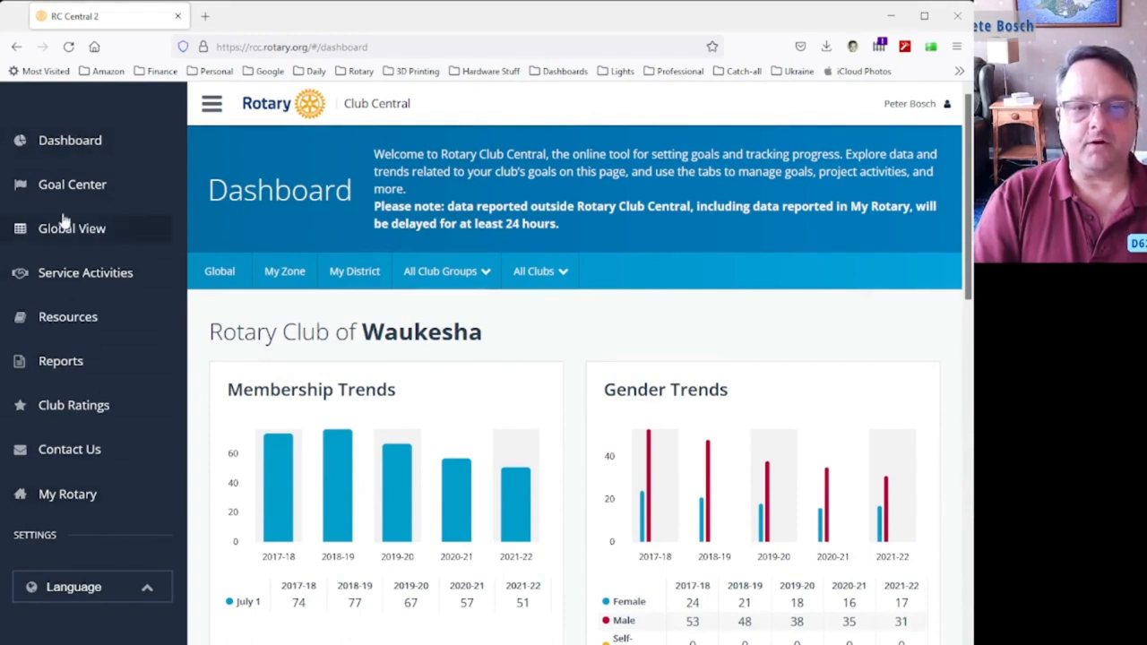
# Step: Bring up Goal Center for the Waukesha club and switch to the 2022-23 goal year
pyautogui.click(71, 183)
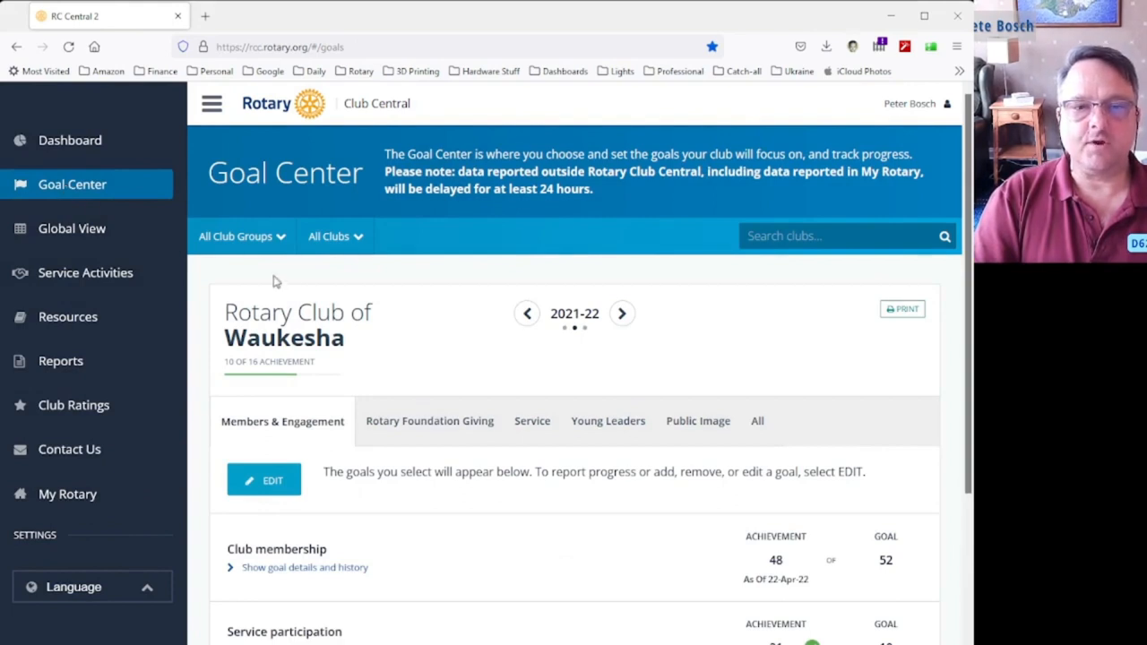
pyautogui.scroll(-3)
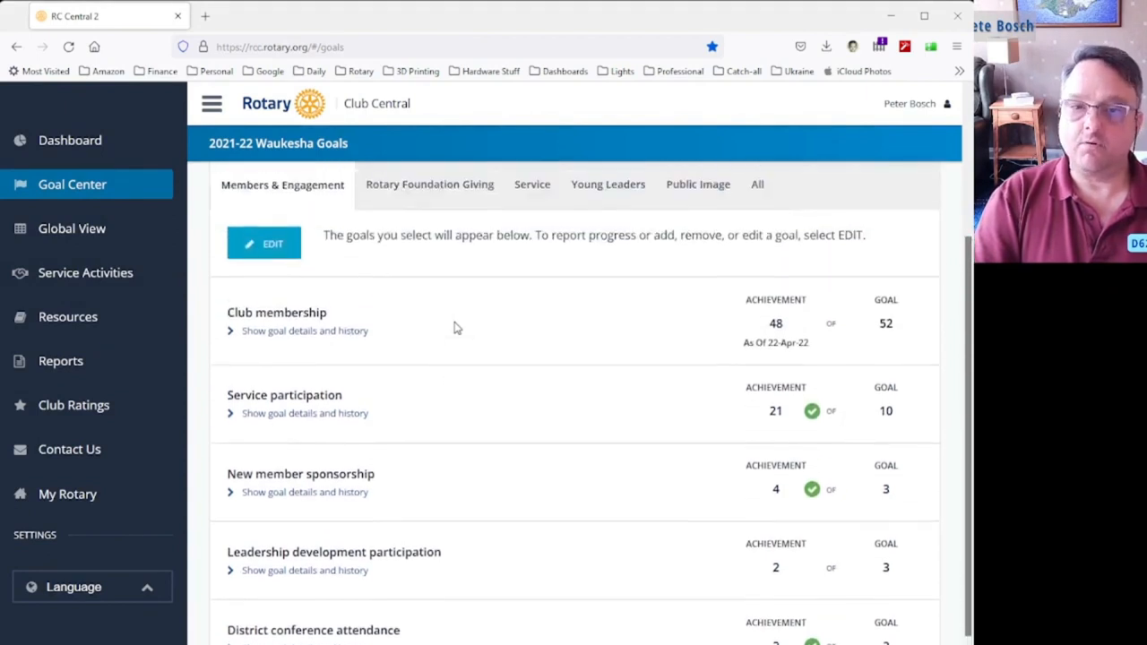
pyautogui.scroll(3)
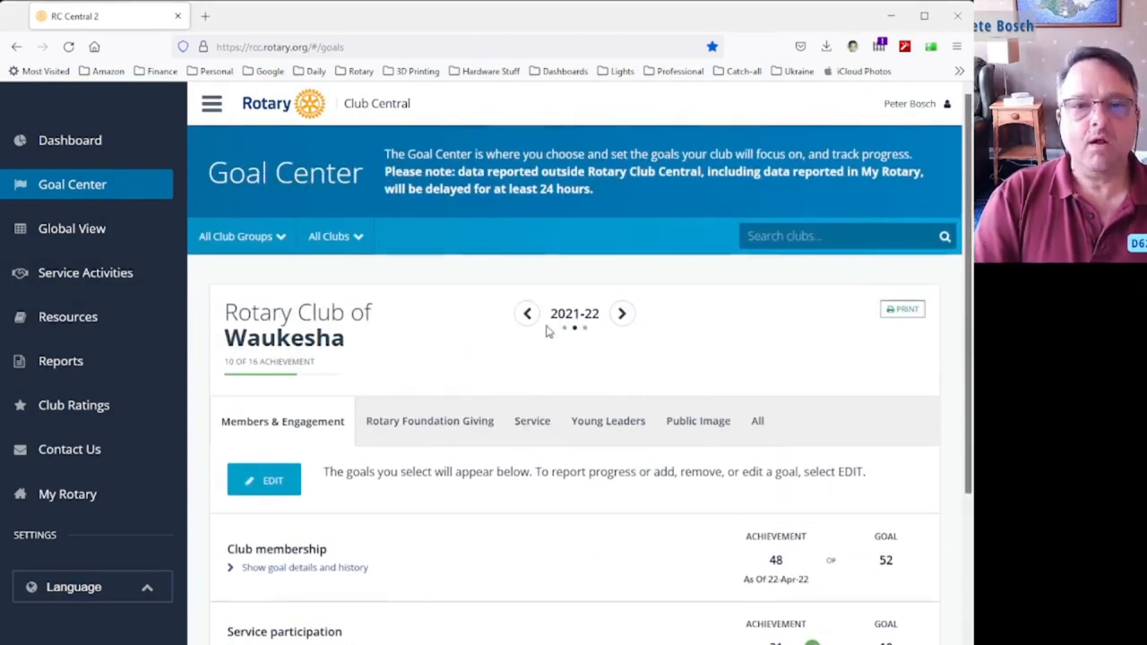
pyautogui.doubleClick(574, 313)
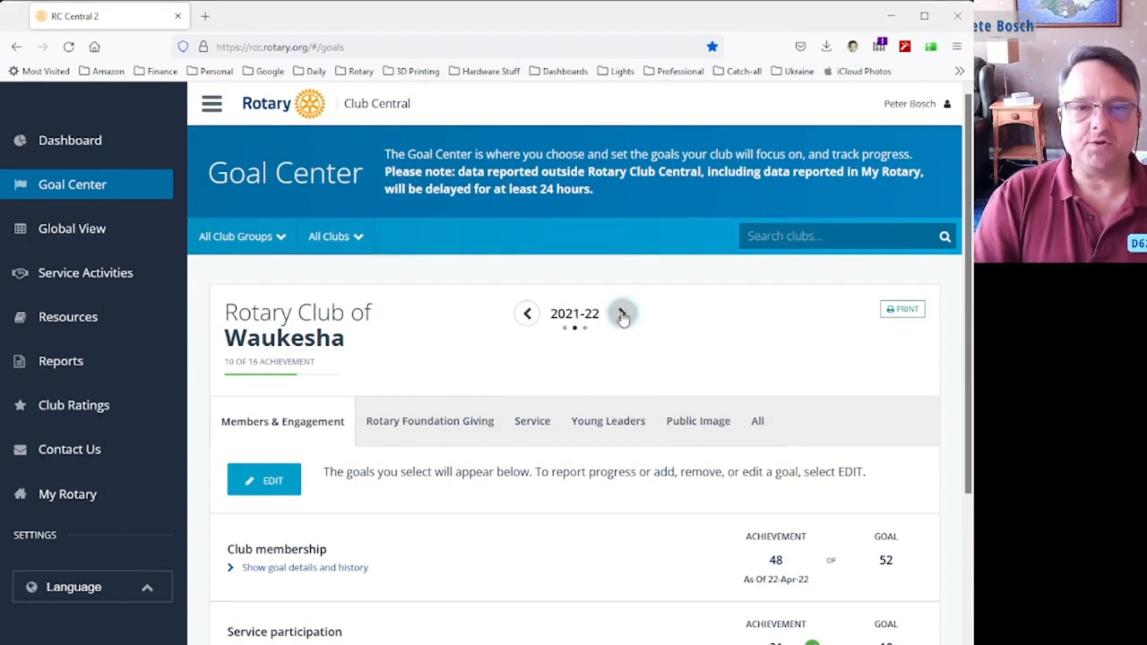
pyautogui.click(623, 312)
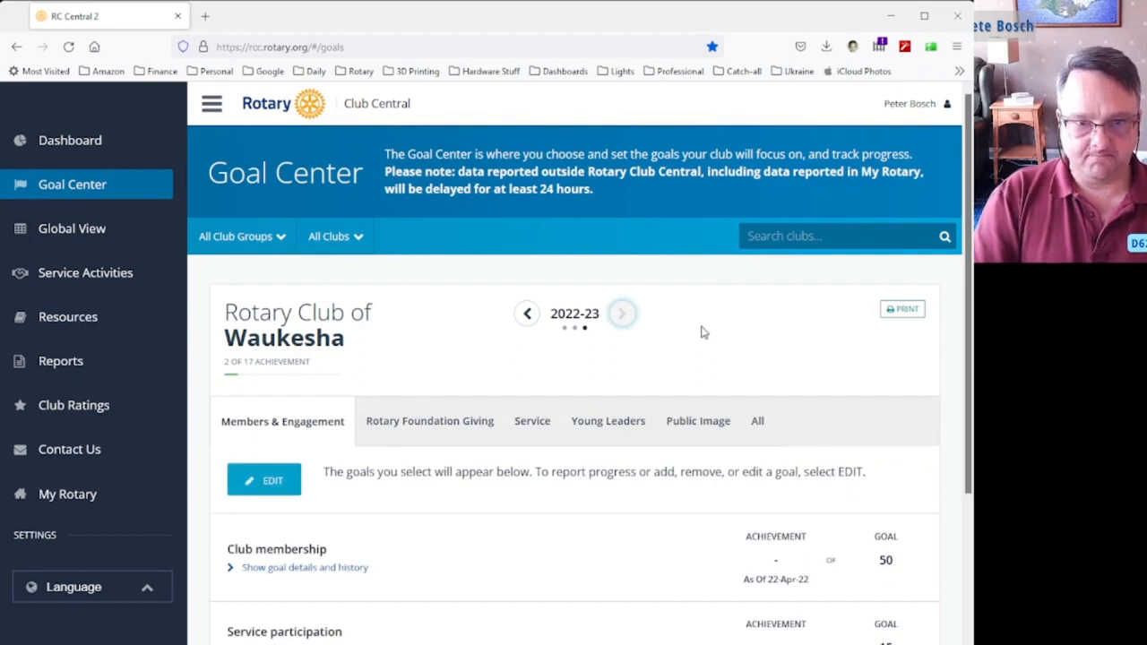
pyautogui.moveTo(634, 410)
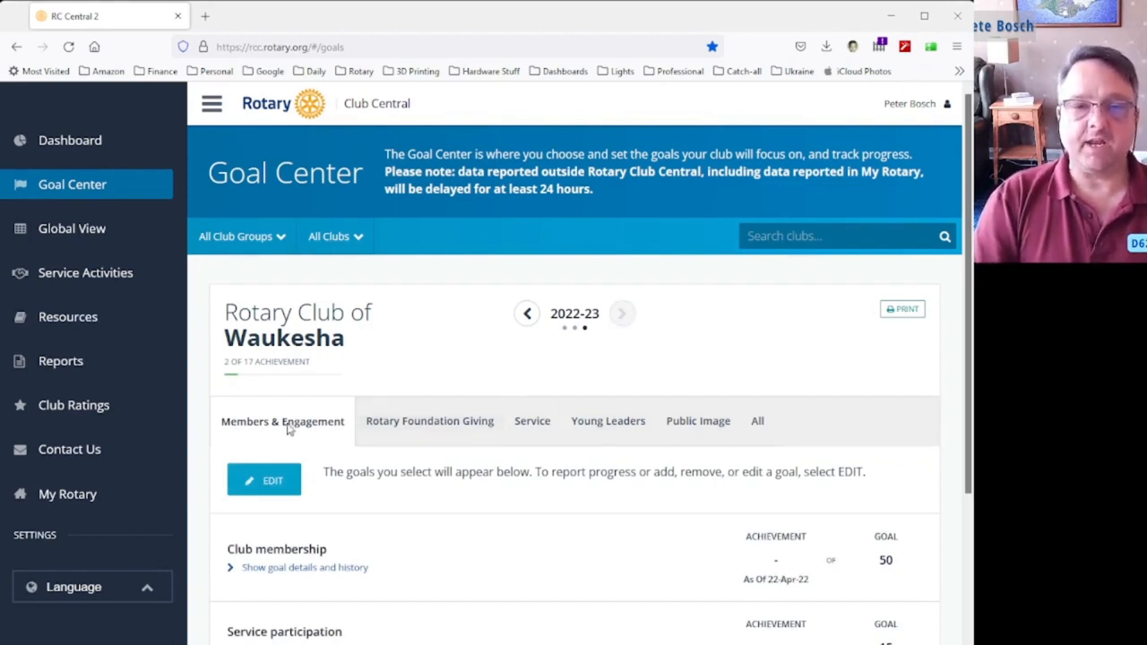
# Step: Review the Rotary Foundation Giving, Service and Young Leaders goals, then list all goals together
pyautogui.click(428, 420)
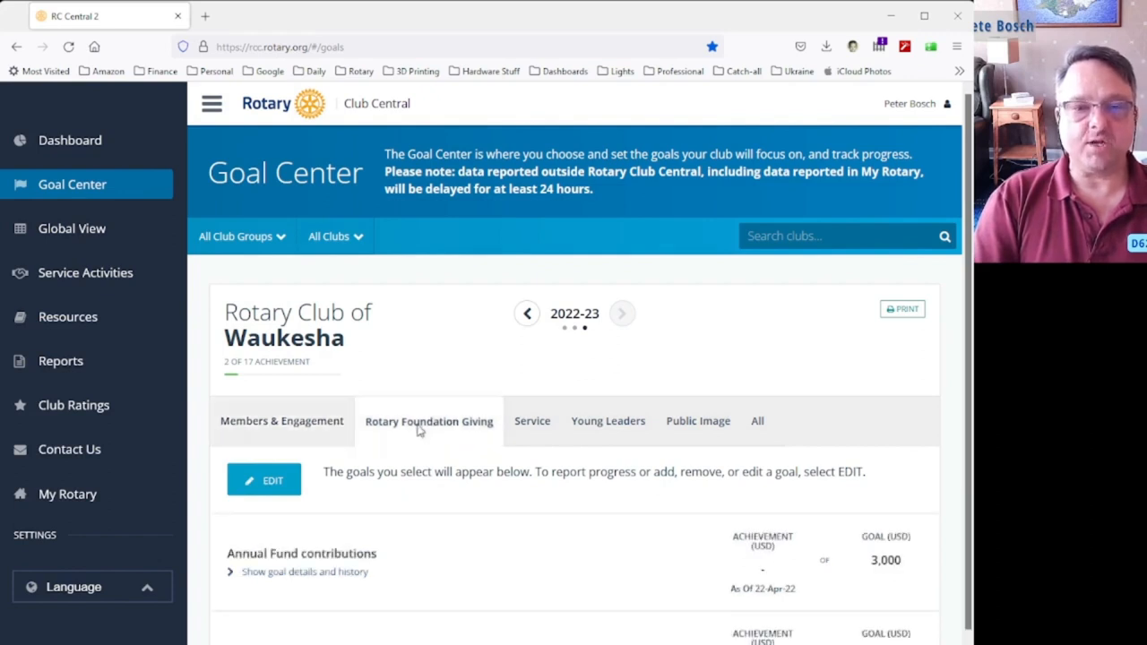
pyautogui.click(531, 419)
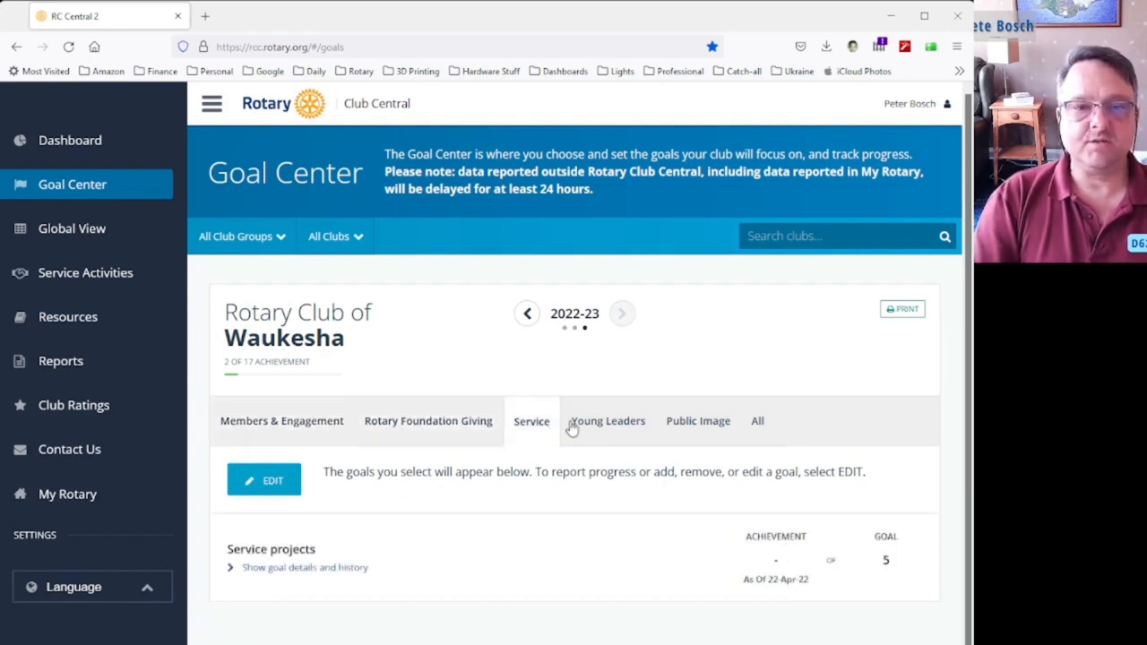
pyautogui.click(606, 419)
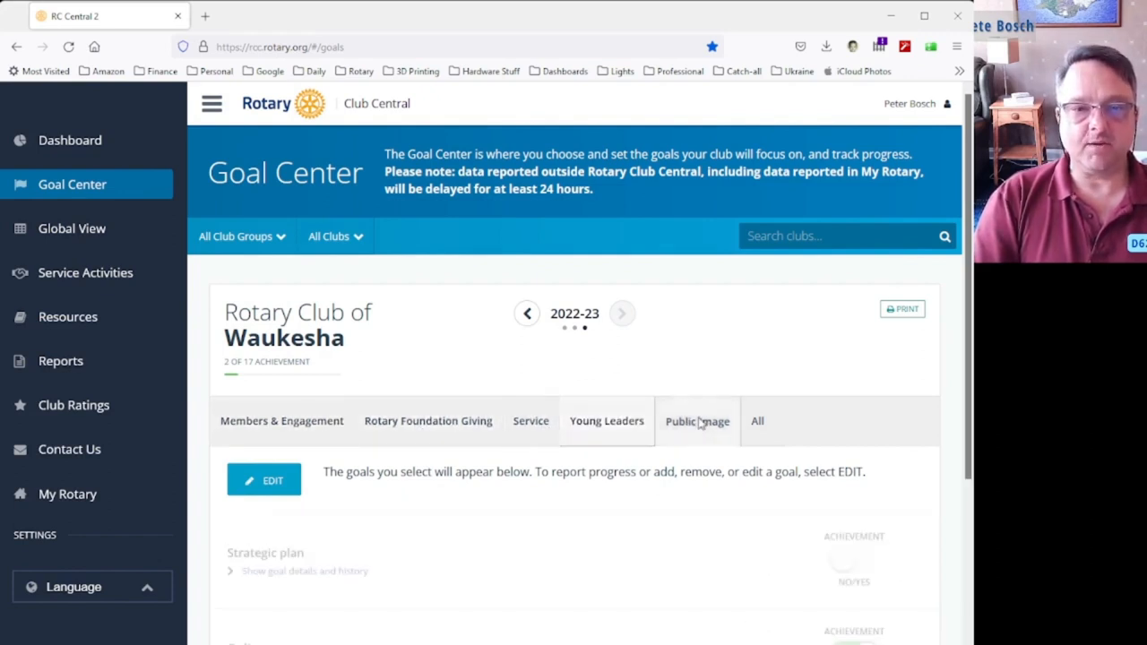
pyautogui.click(756, 421)
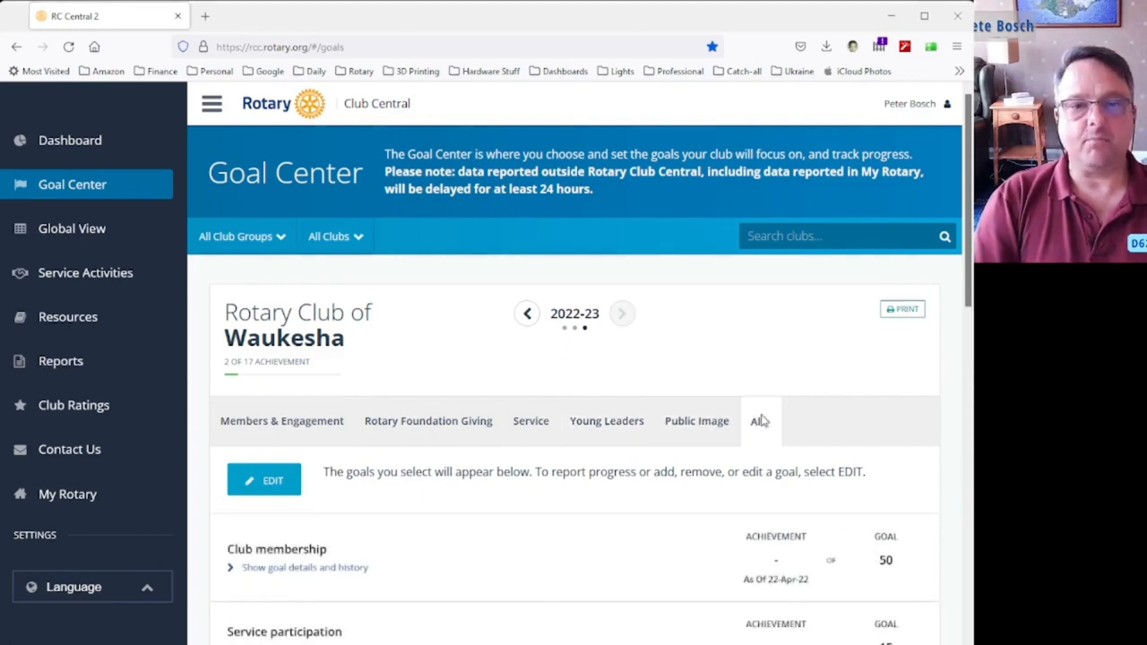
pyautogui.scroll(-3)
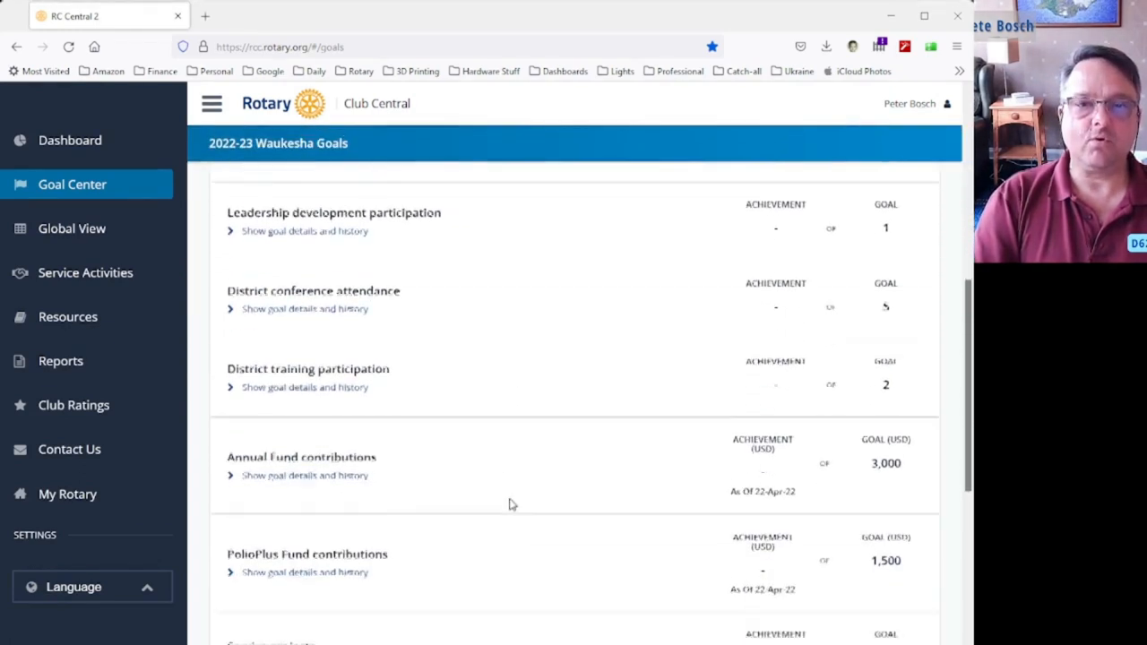
pyautogui.scroll(-3)
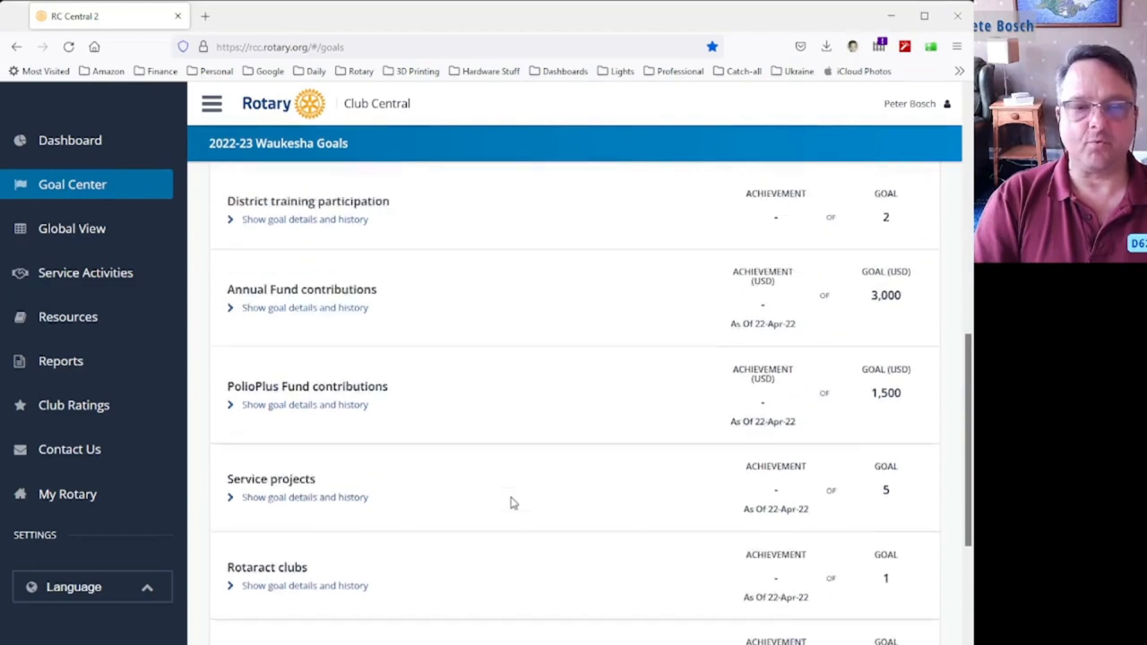
pyautogui.scroll(3)
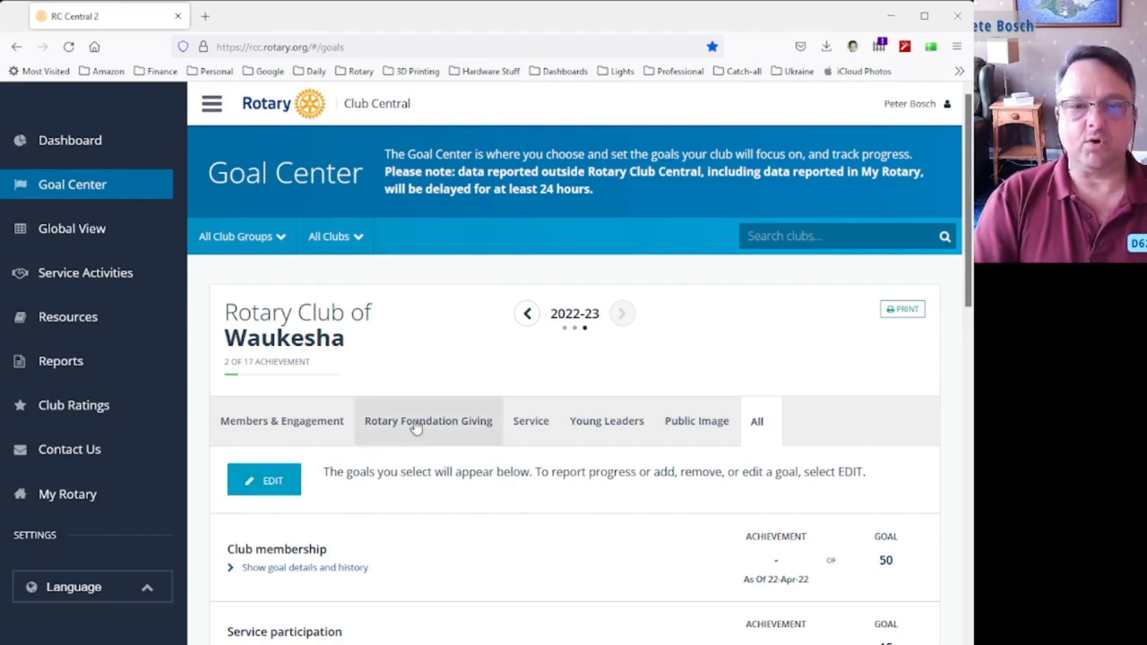
# Step: Show the 2022-23 Rotary Foundation Giving goals, including the 3,000 Annual Fund contributions goal
pyautogui.click(428, 421)
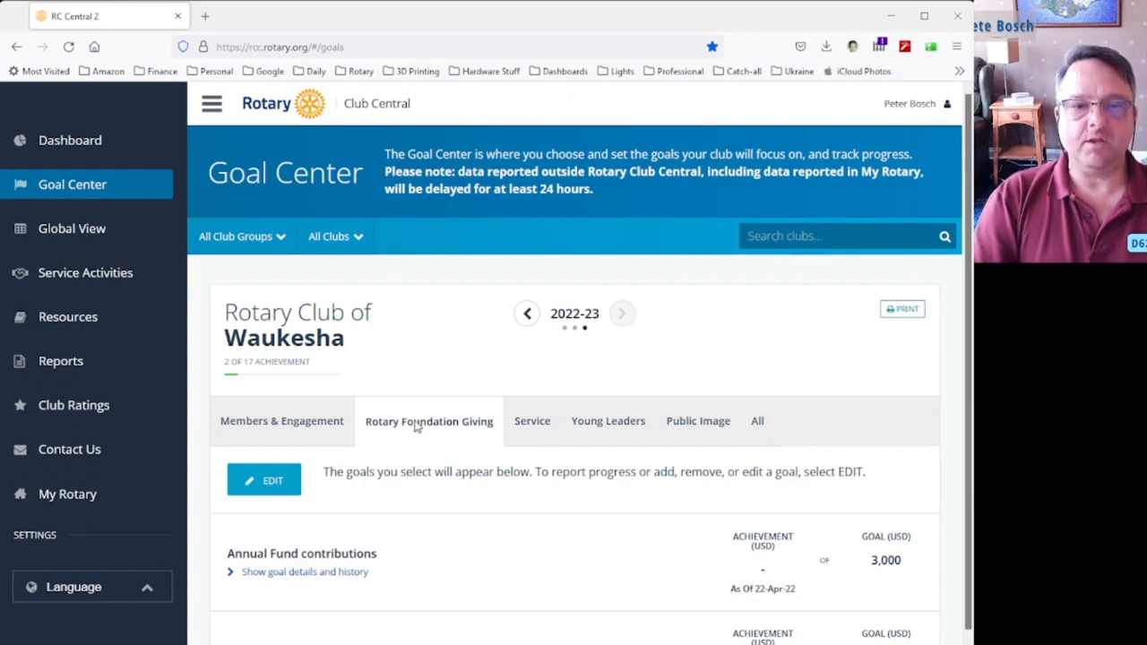
pyautogui.moveTo(416, 432)
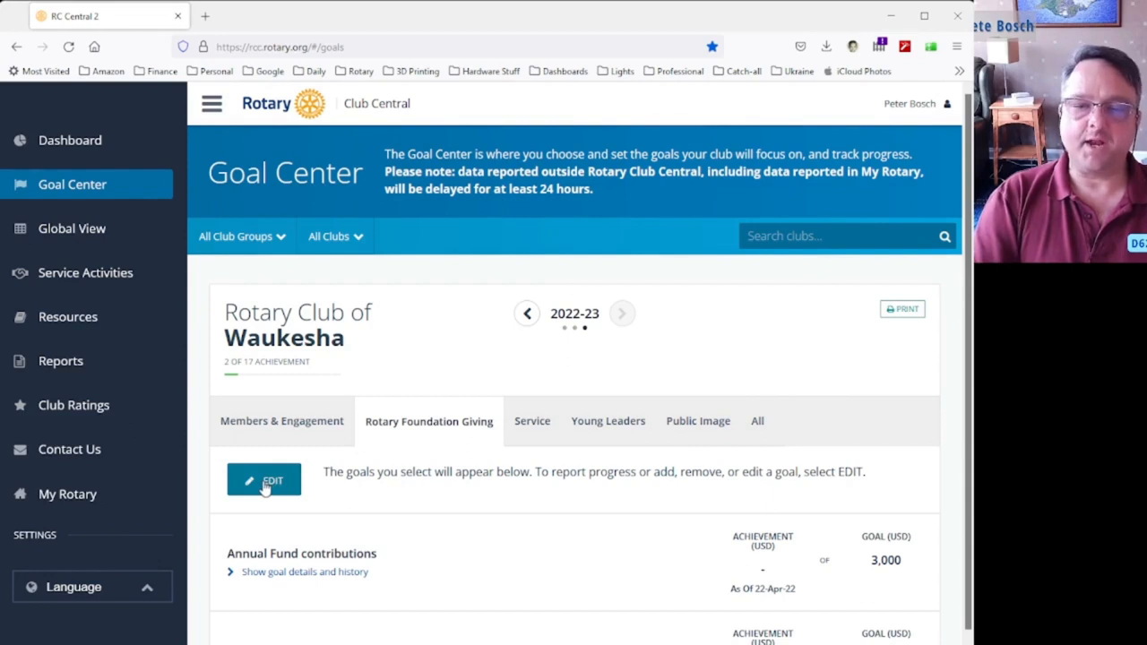
# Step: Edit Foundation Giving goals, selecting Major gifts with a target of 50000 alongside Annual Fund and PolioPlus
pyautogui.click(263, 480)
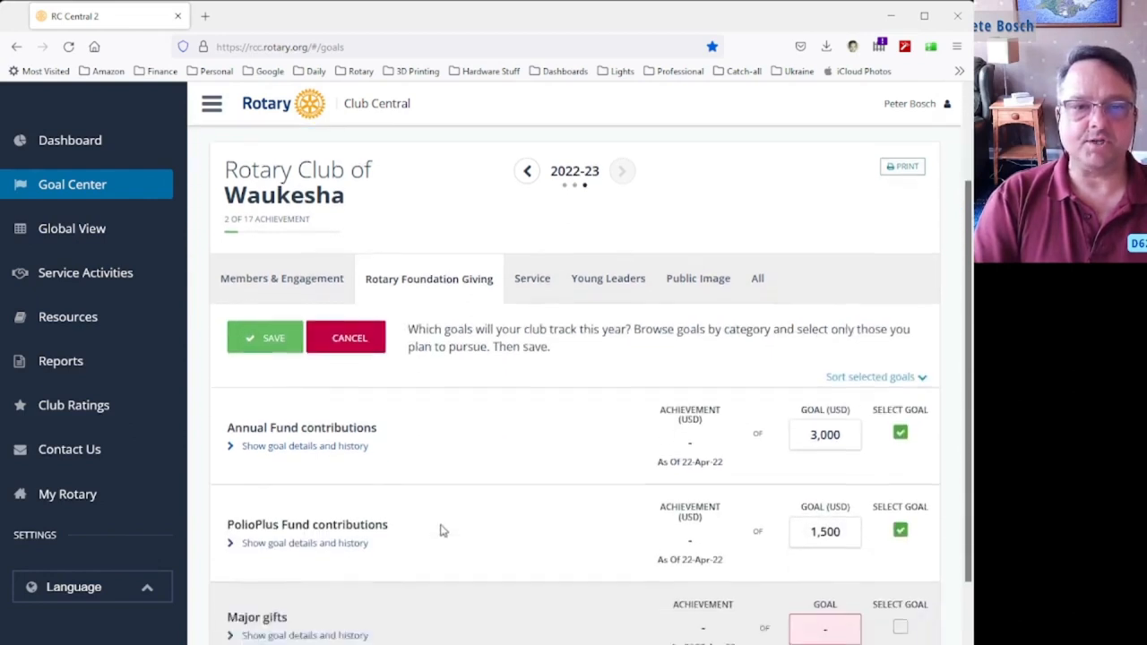
pyautogui.scroll(-3)
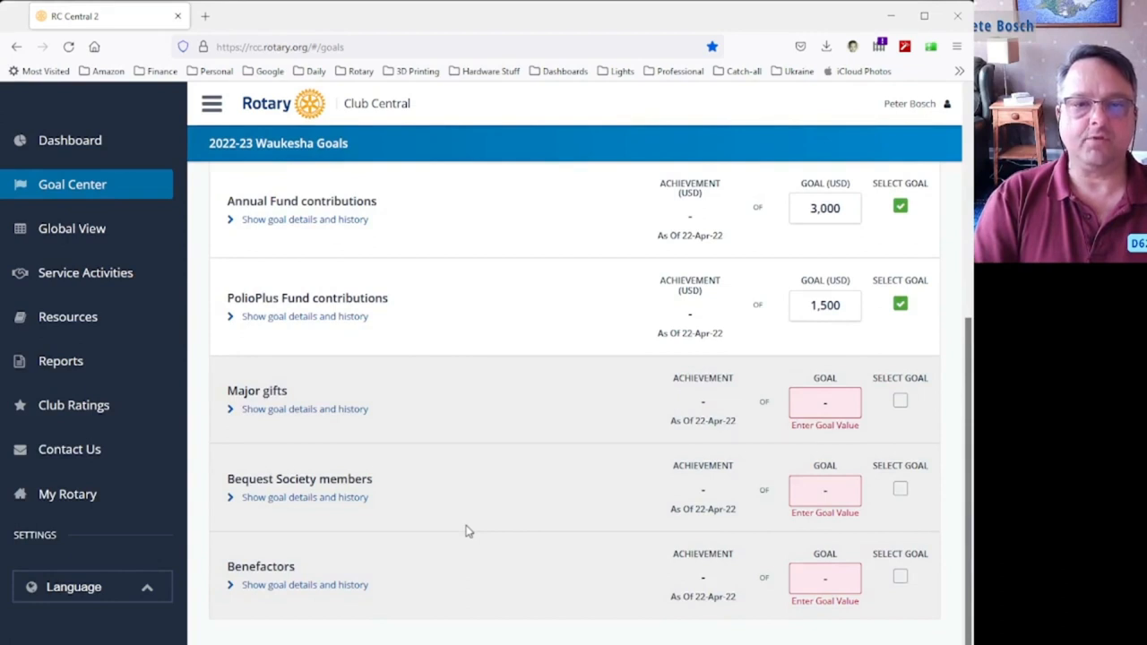
pyautogui.moveTo(314, 473)
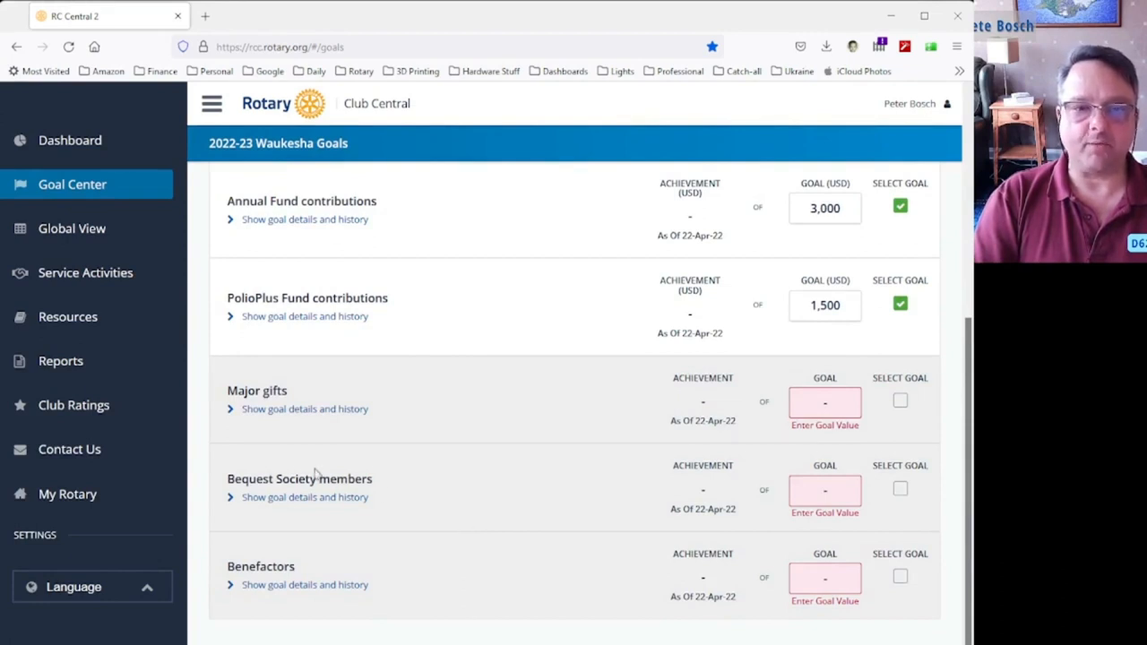
pyautogui.click(231, 409)
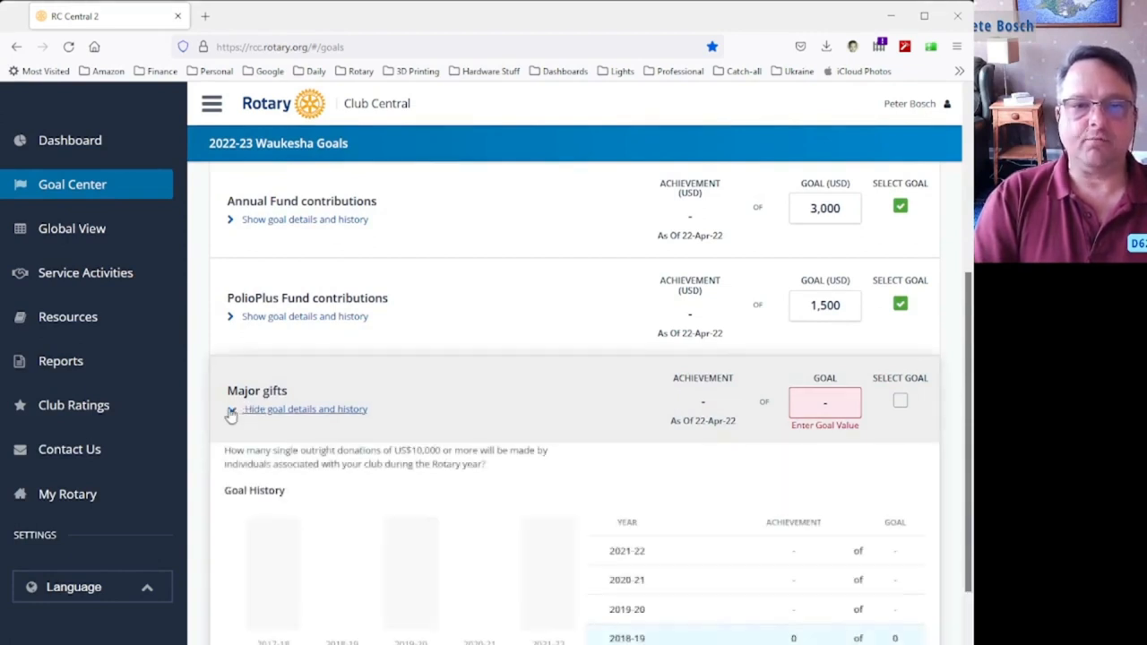
pyautogui.click(231, 408)
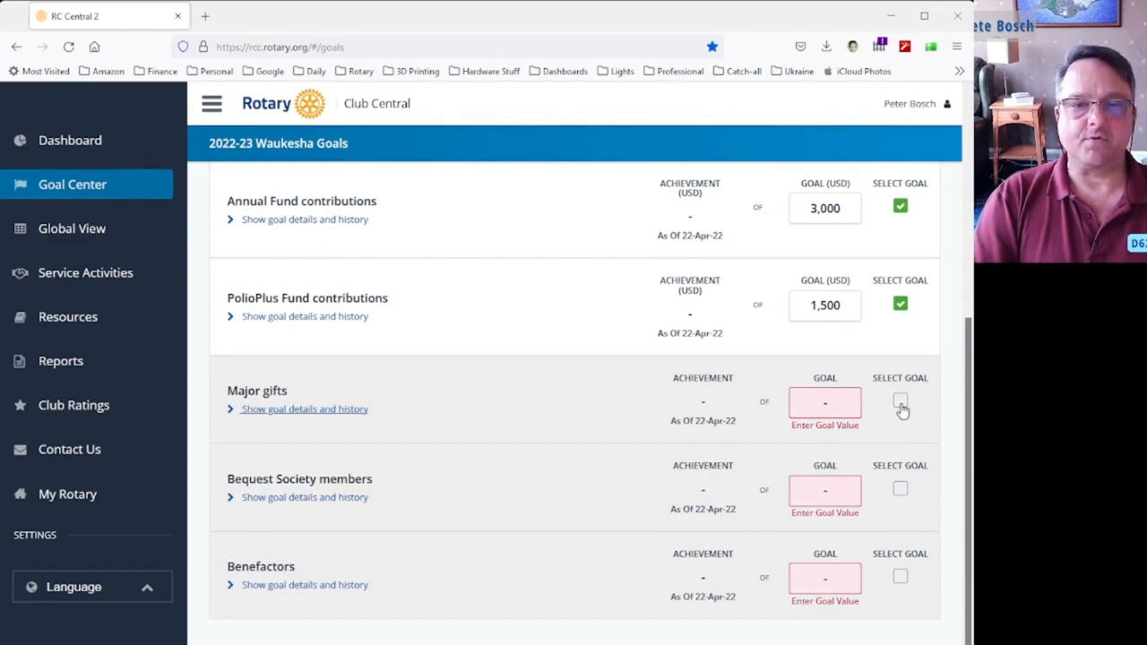
pyautogui.click(900, 401)
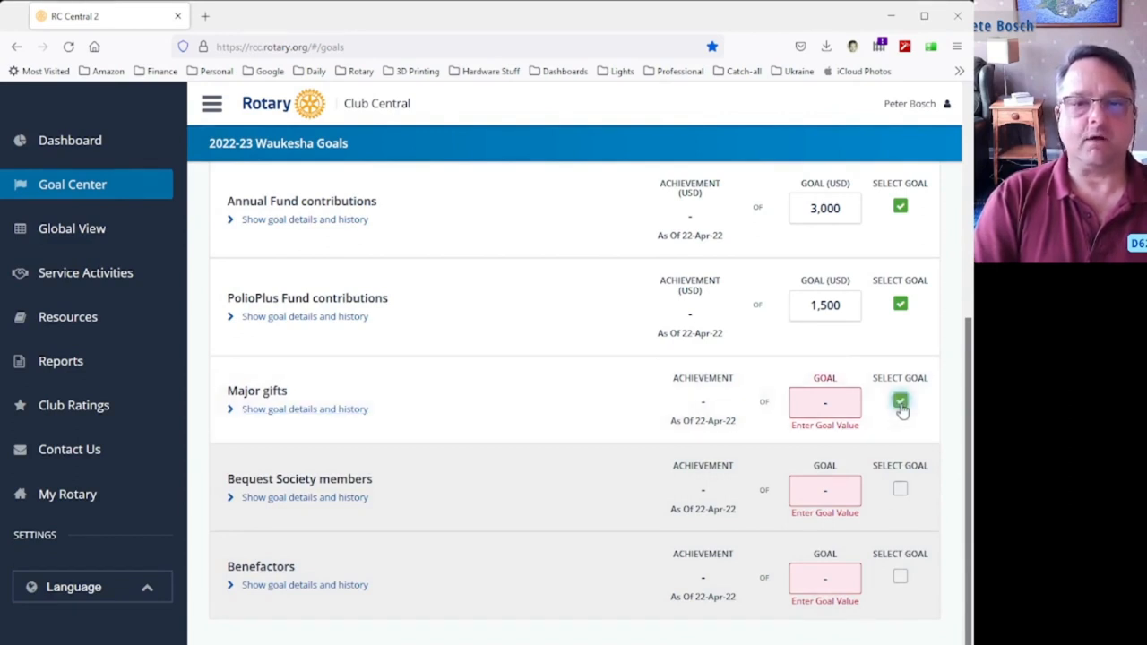
pyautogui.write('5')
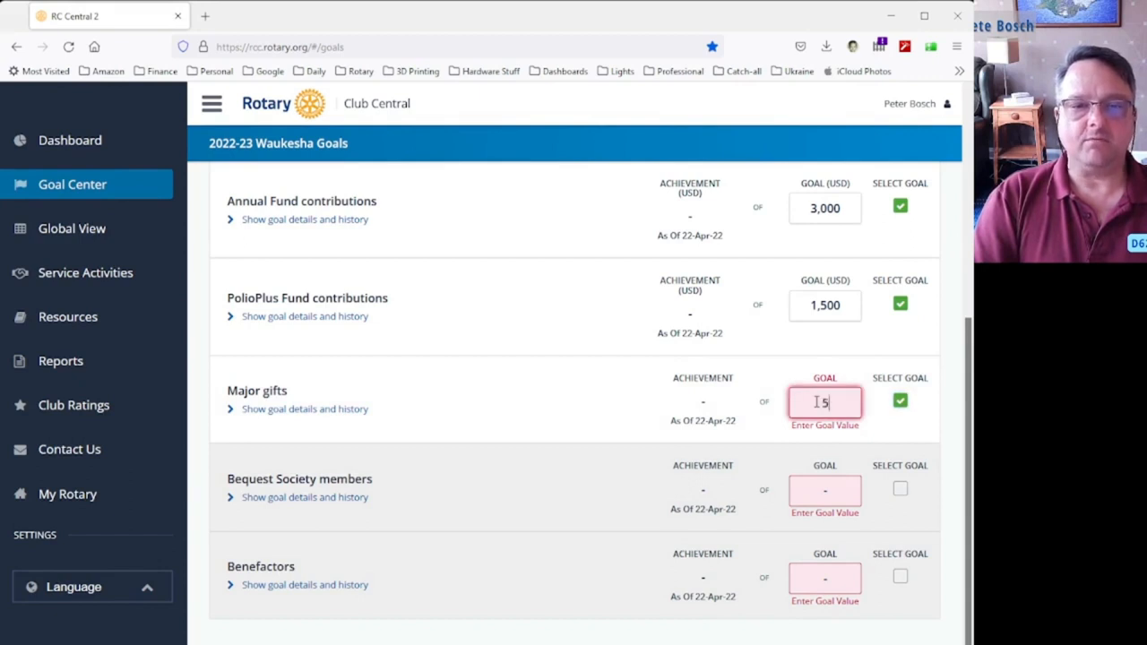
pyautogui.write('0000')
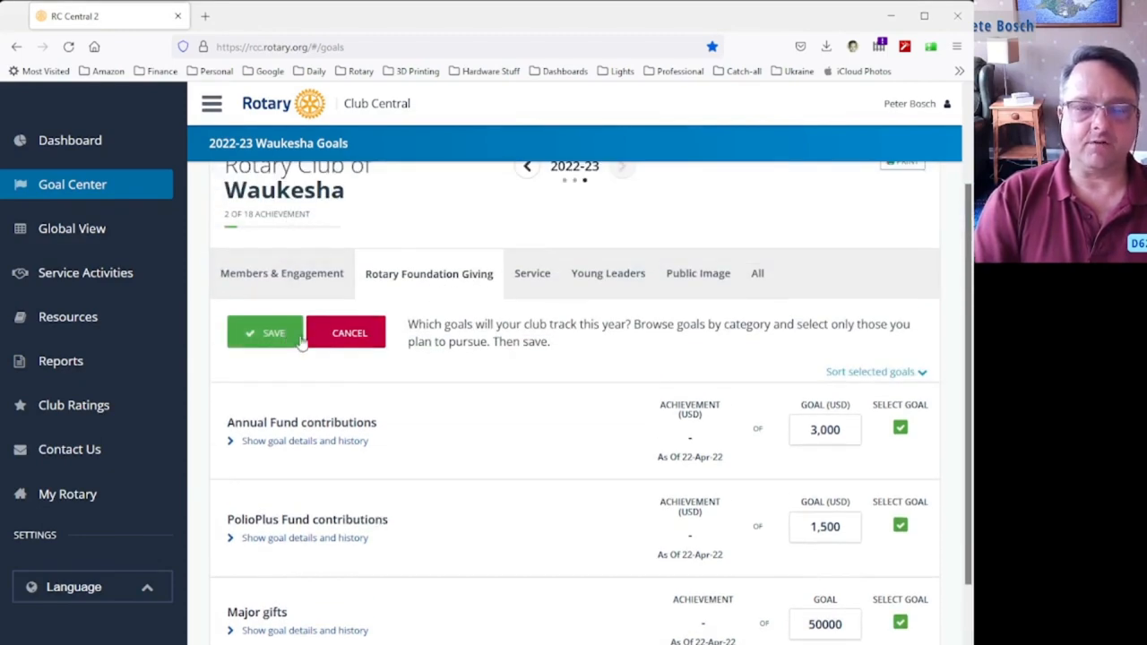
# Step: Cancel the unsaved Major gifts edit and confirm discarding it
pyautogui.click(348, 331)
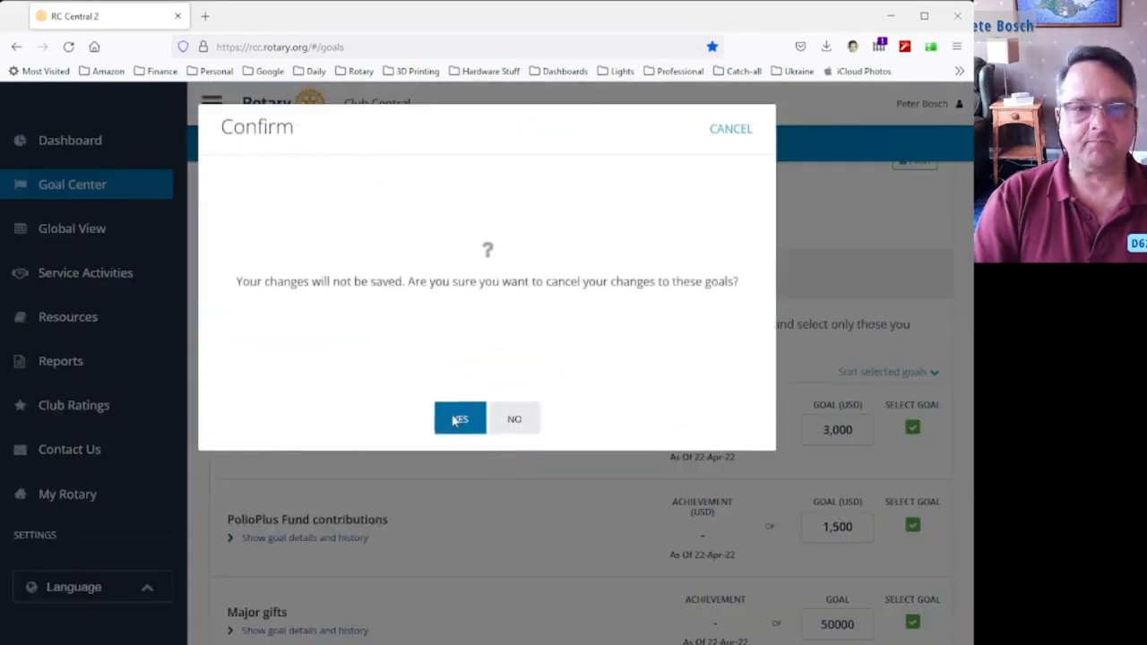
pyautogui.click(458, 419)
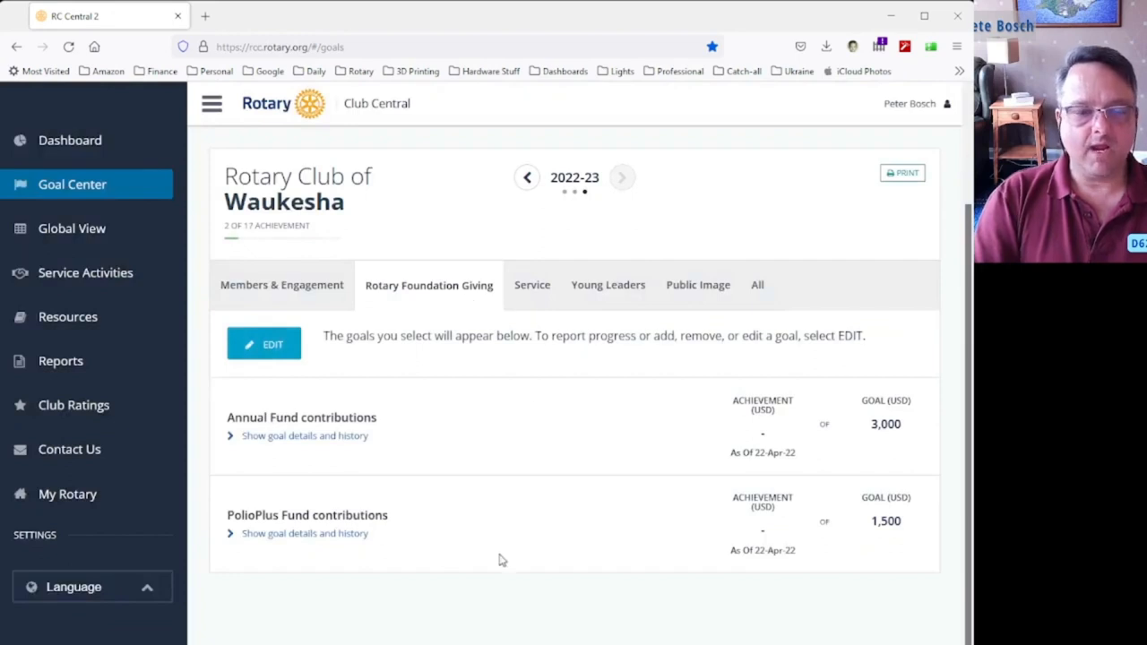
pyautogui.moveTo(491, 548)
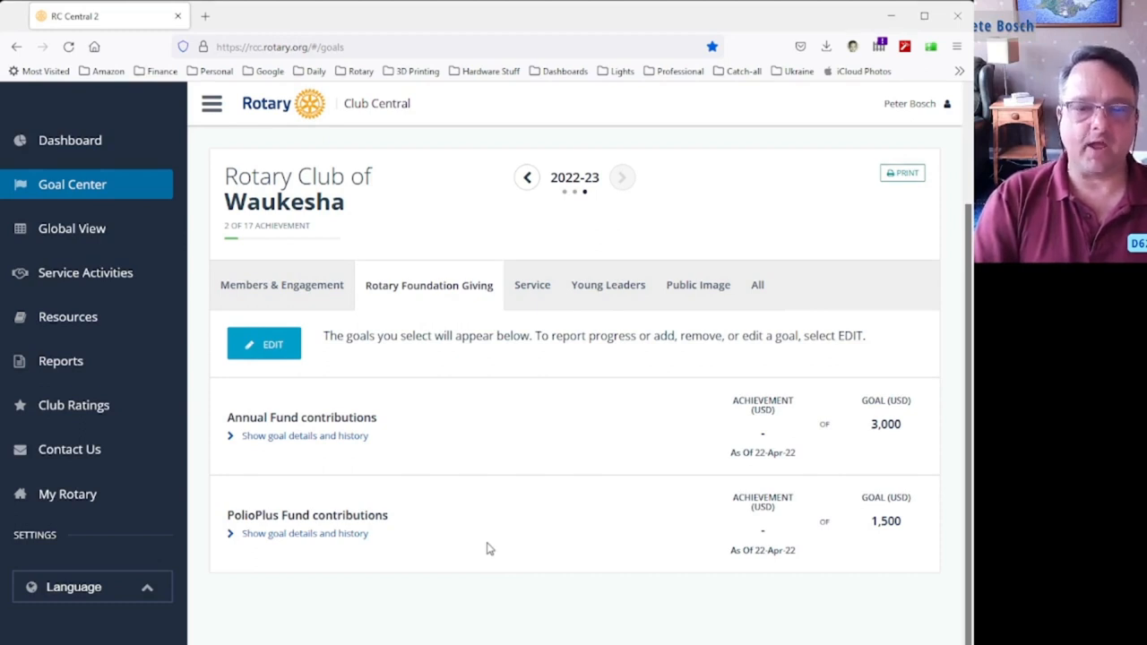
# Step: List all 2022-23 goals across every category and scroll through them
pyautogui.click(756, 285)
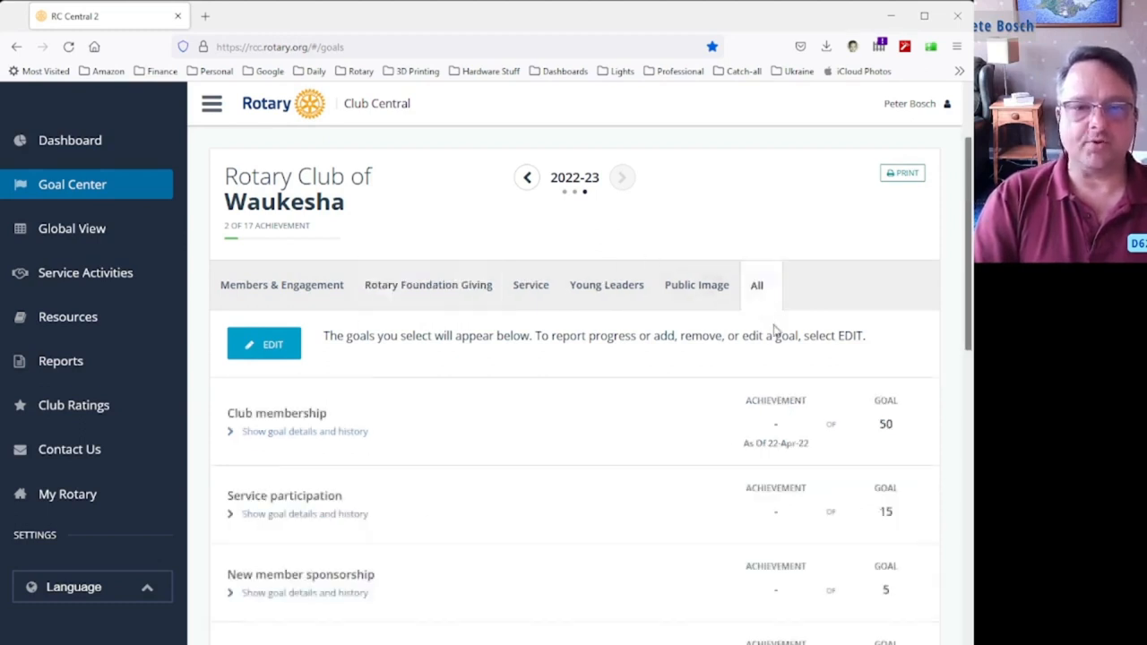
pyautogui.scroll(-3)
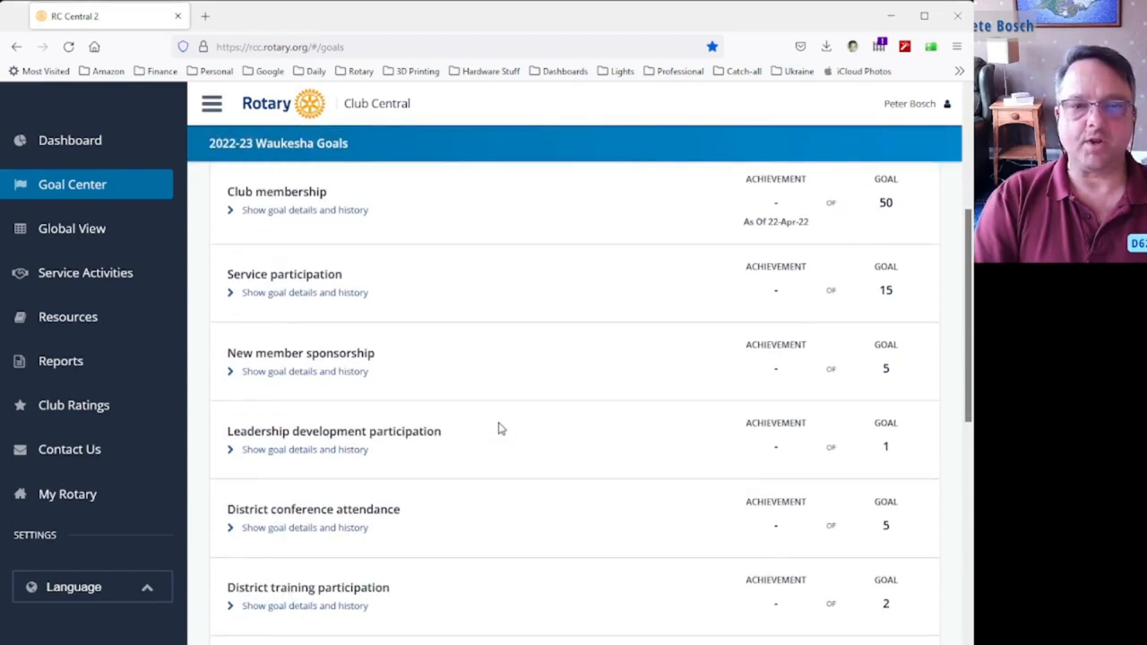
pyautogui.scroll(-3)
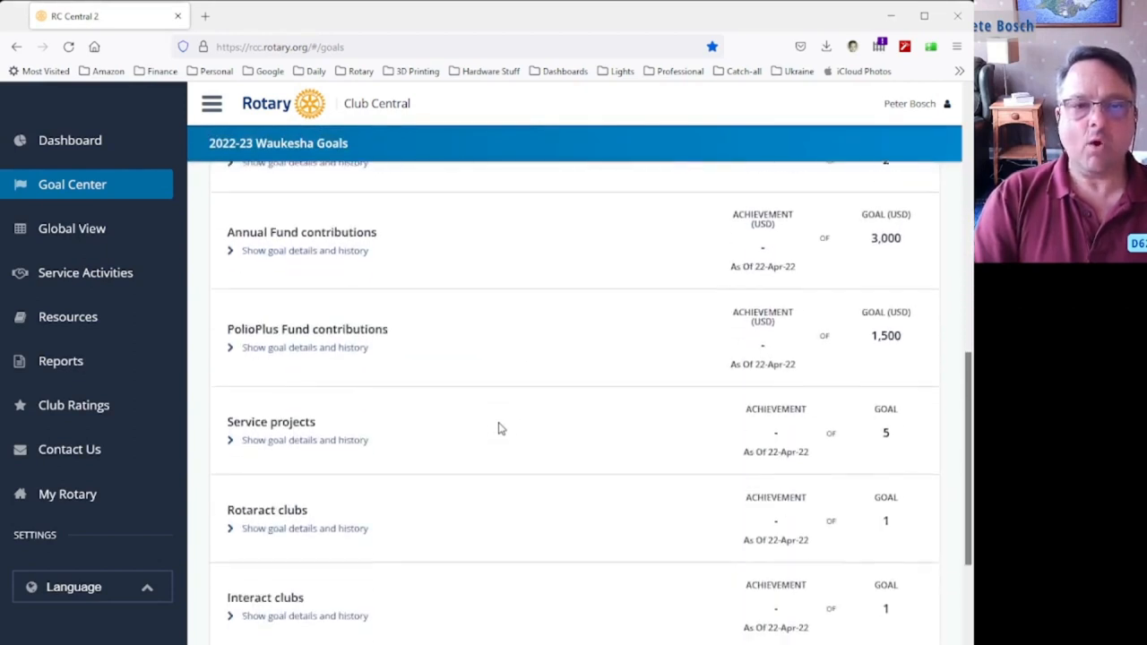
pyautogui.scroll(-3)
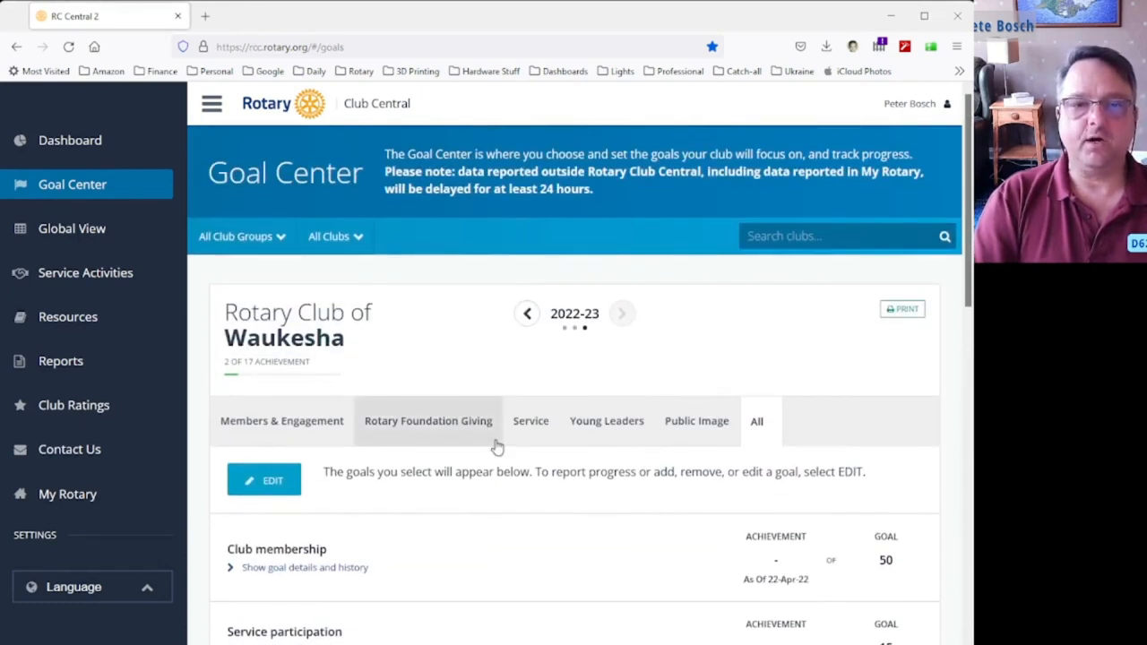
pyautogui.moveTo(518, 358)
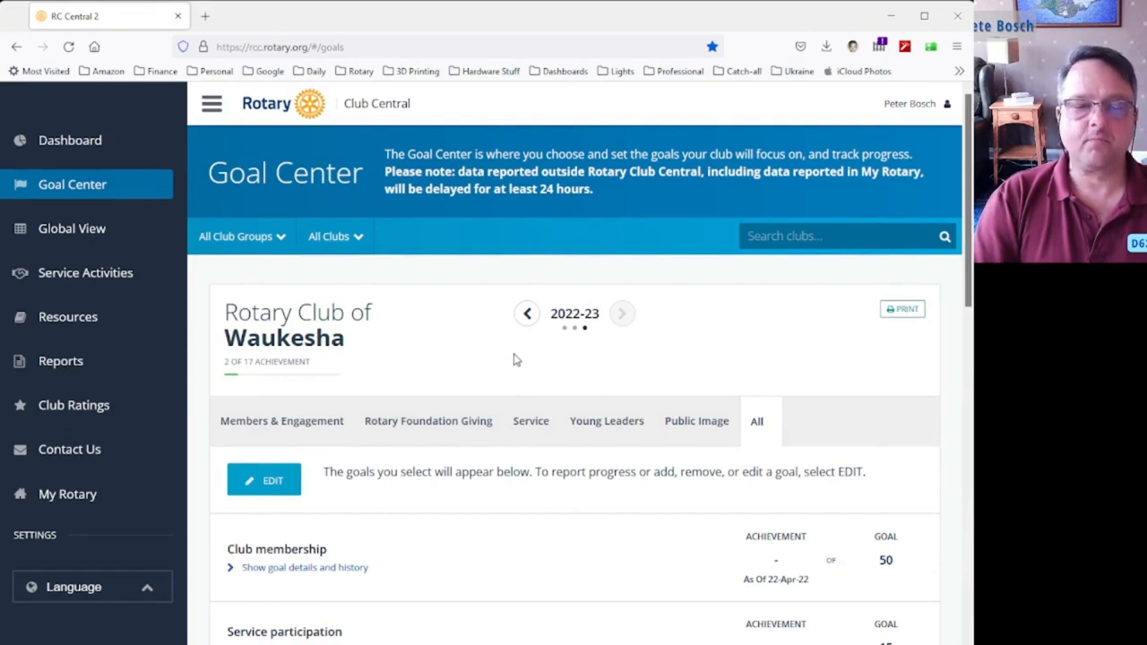
pyautogui.moveTo(391, 356)
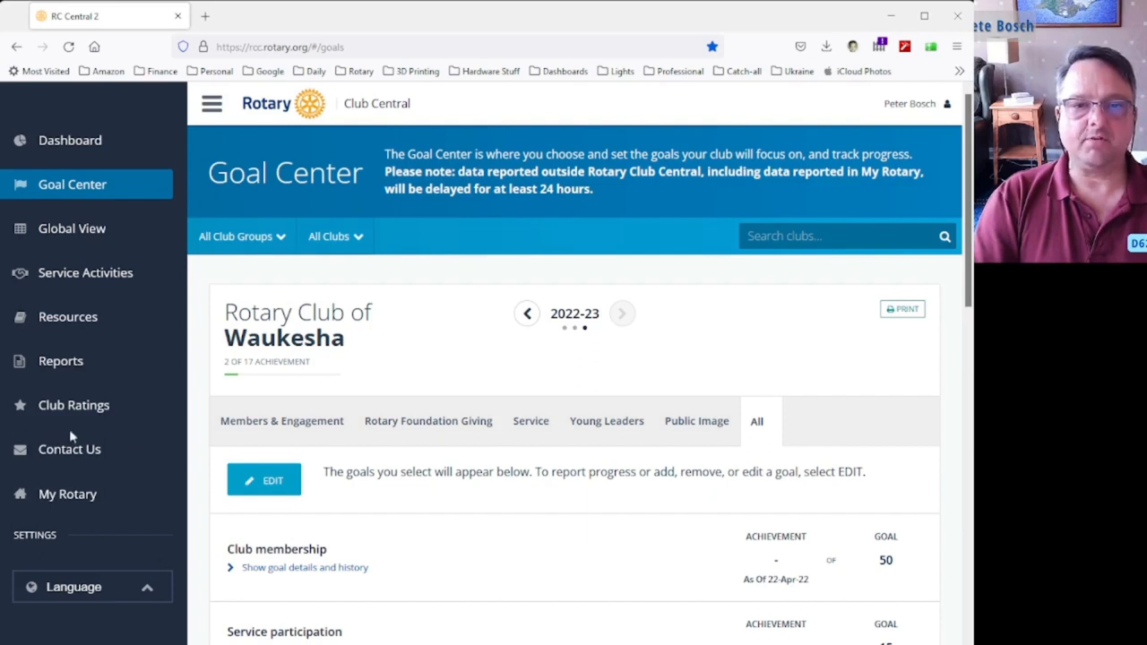
pyautogui.moveTo(68, 316)
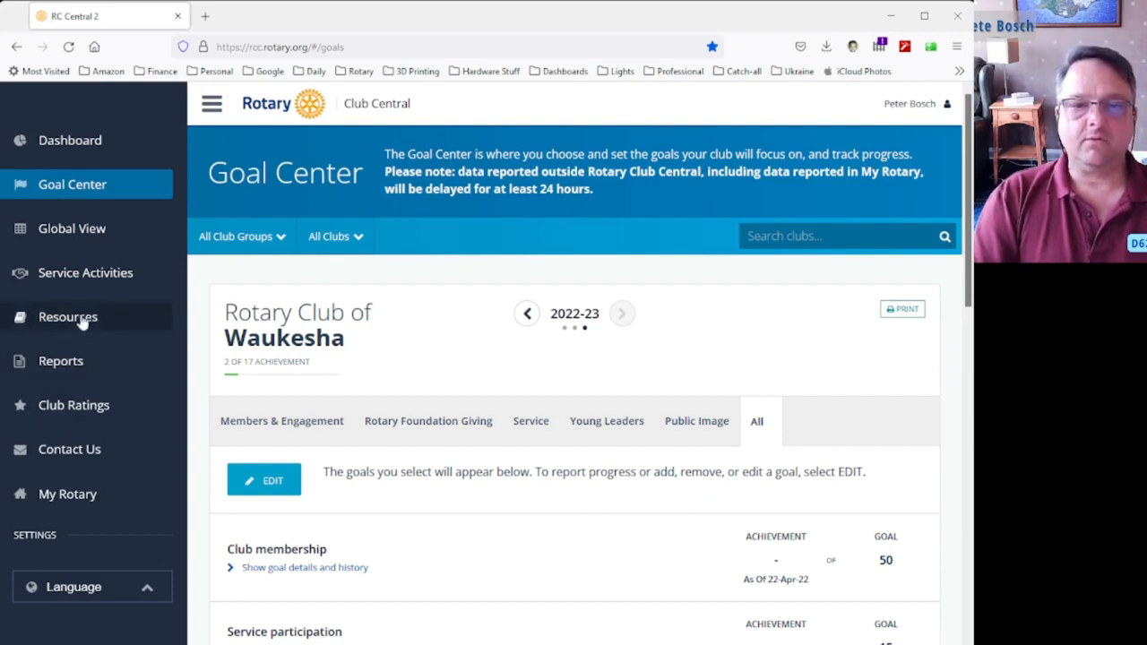
# Step: Browse the club Resources page down to Rotary Citation Resources
pyautogui.click(69, 316)
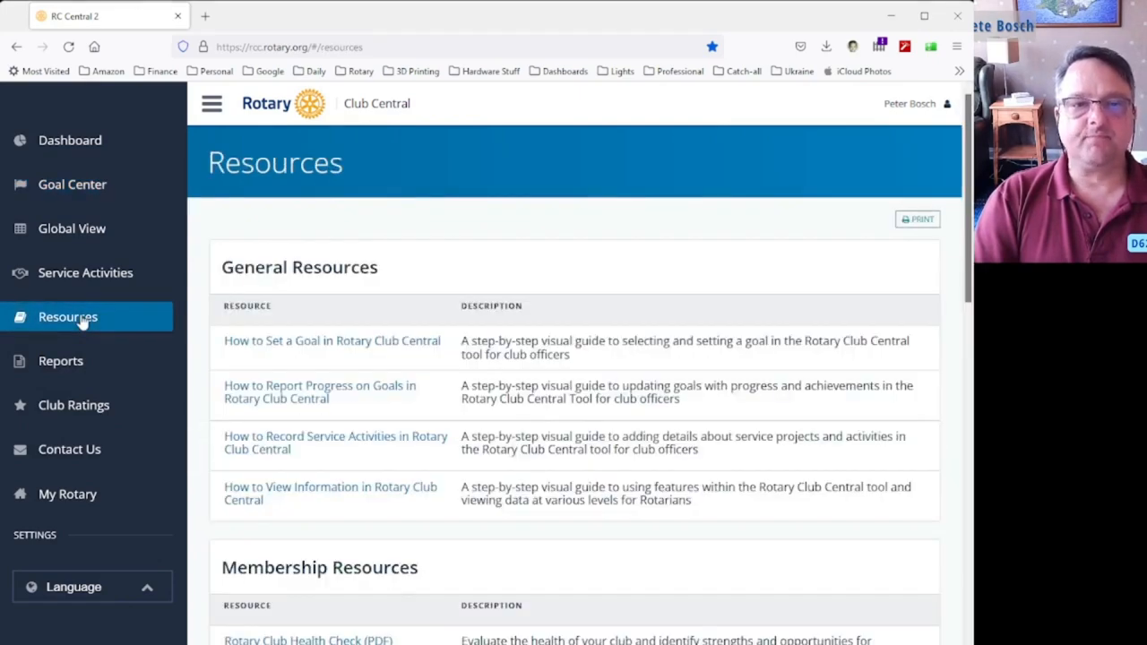
pyautogui.scroll(-3)
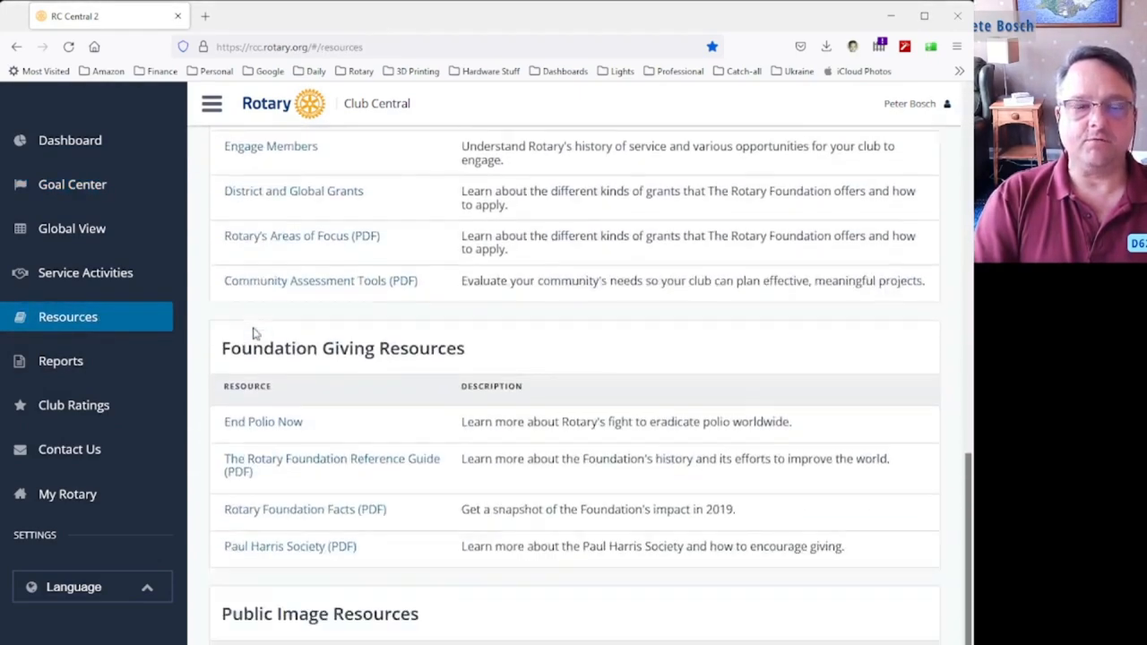
pyautogui.scroll(-3)
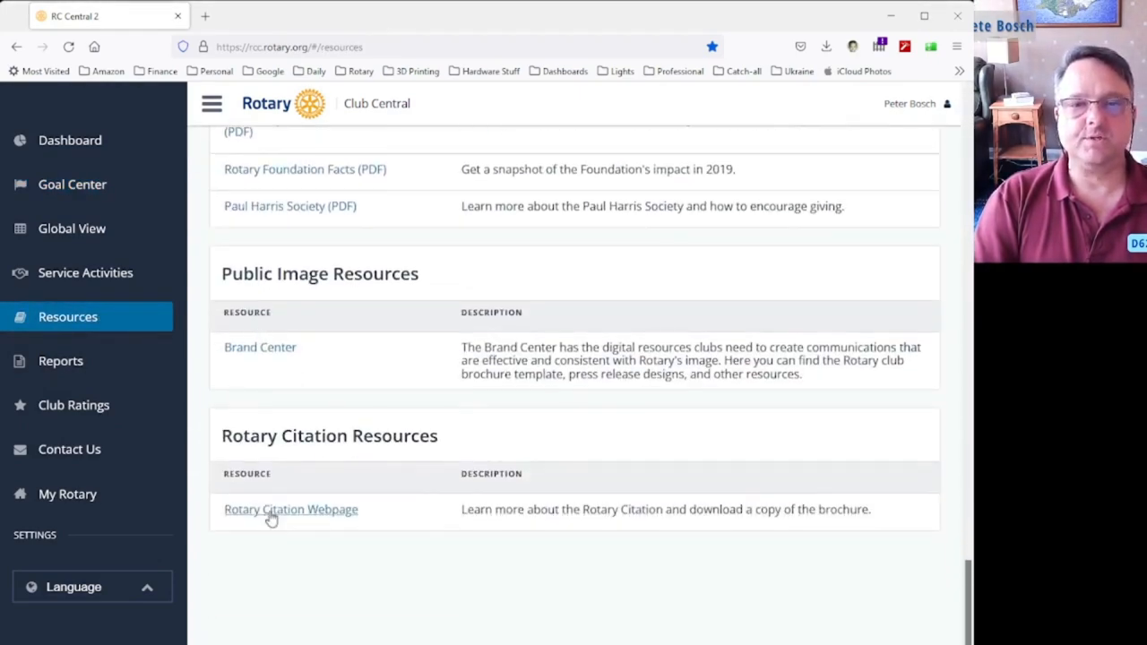